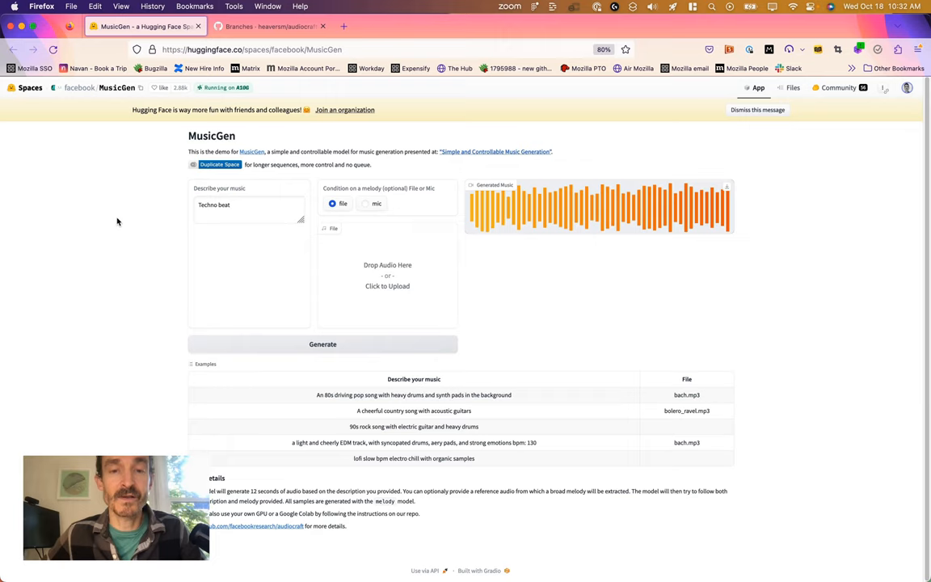
mouse_move(124, 240)
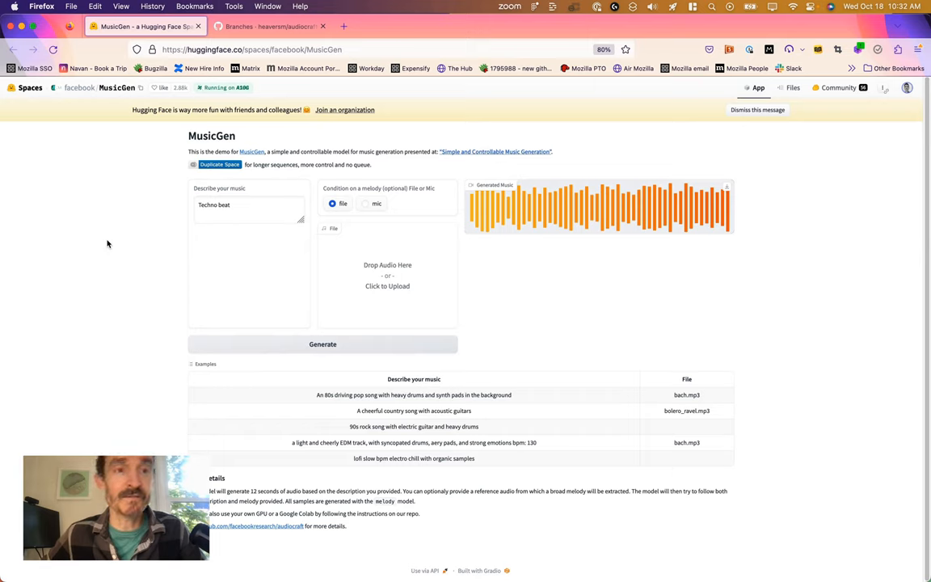
mouse_move(124, 186)
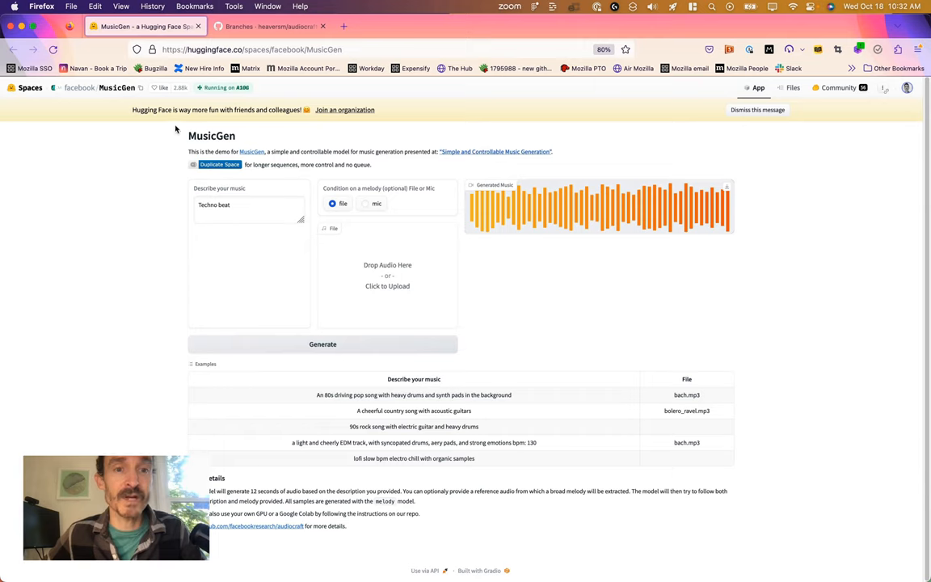
mouse_move(158, 132)
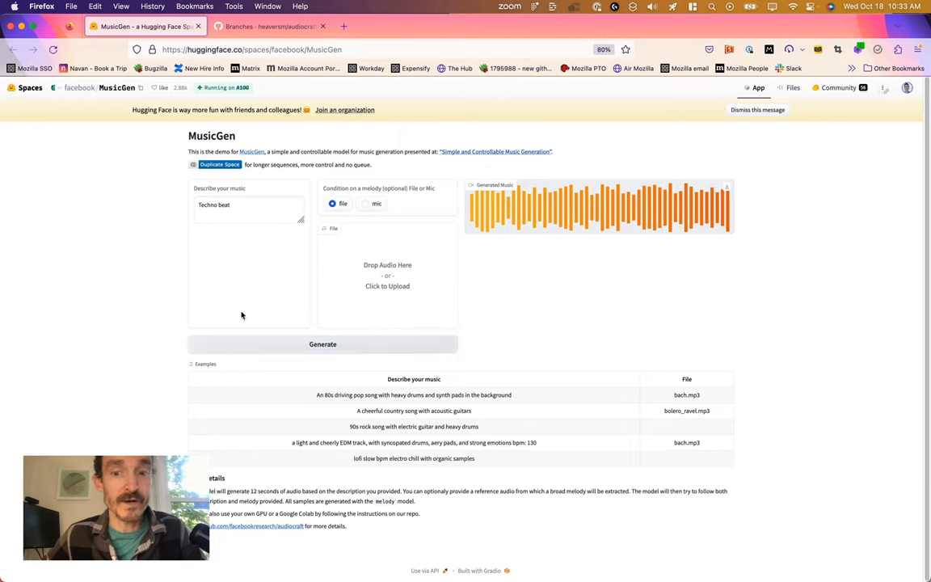
mouse_move(444, 308)
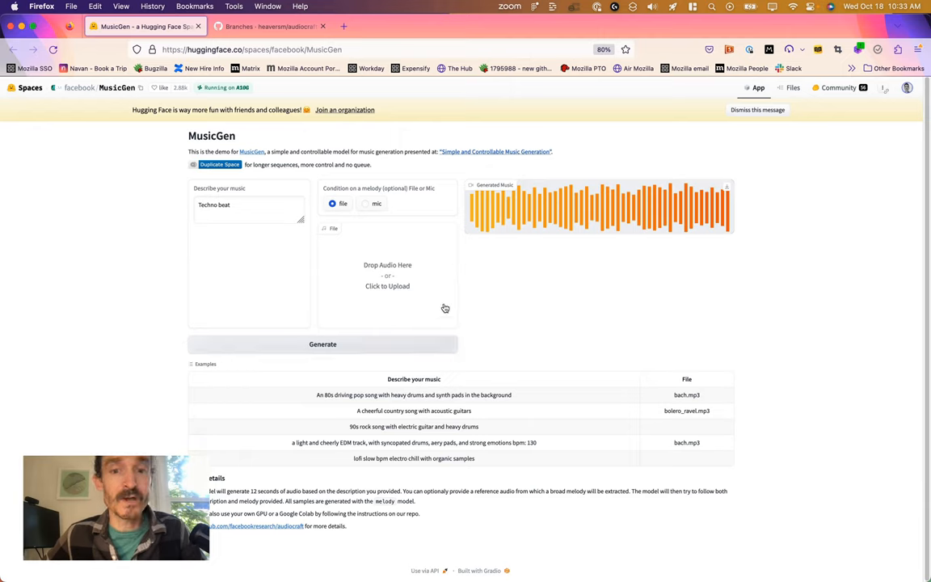
mouse_move(516, 294)
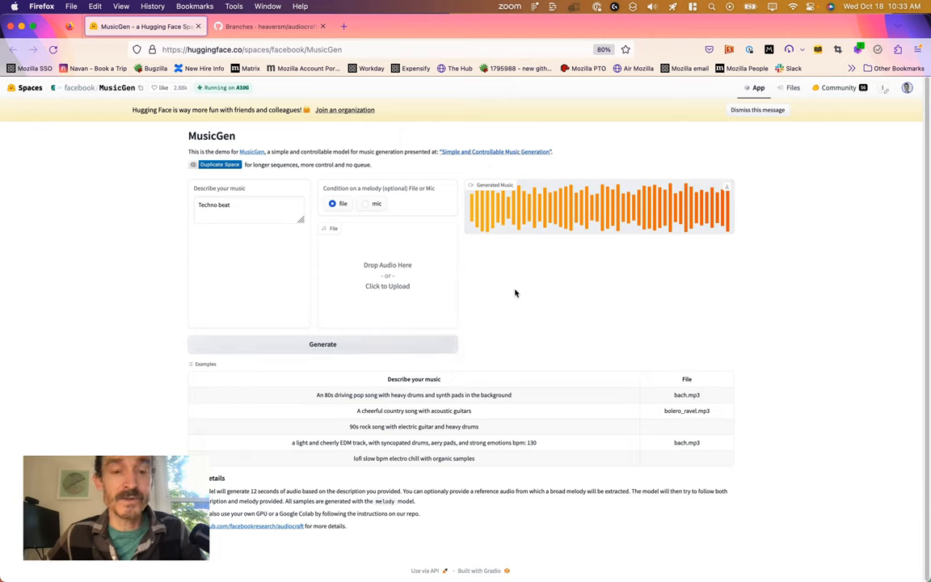
mouse_move(542, 312)
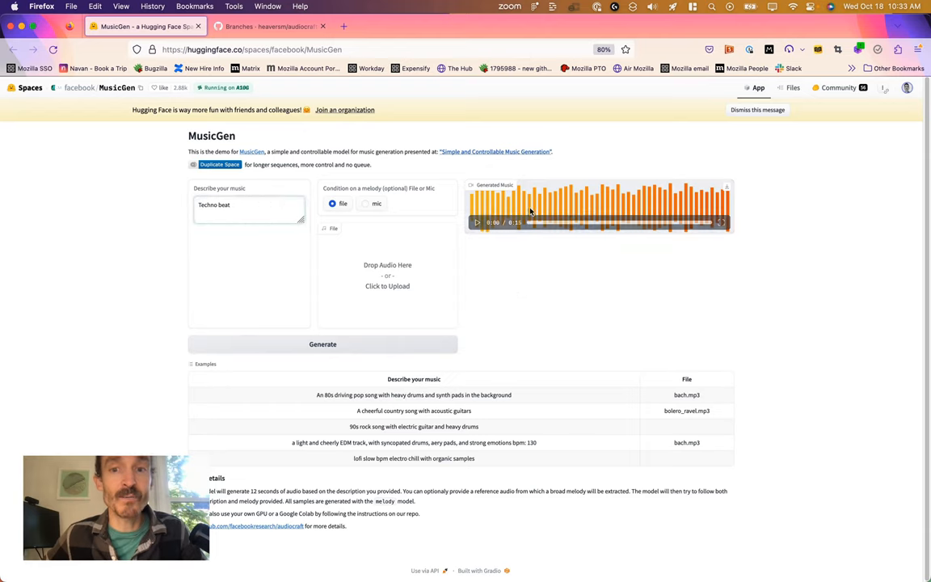
Step: Reveal the Generated Music player and play the Techno beat clip
click(478, 222)
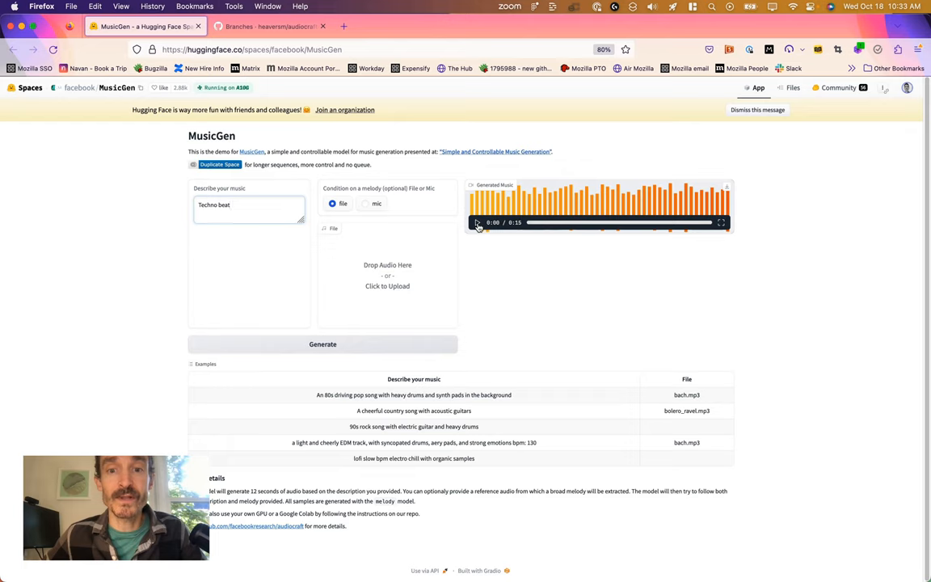
click(477, 222)
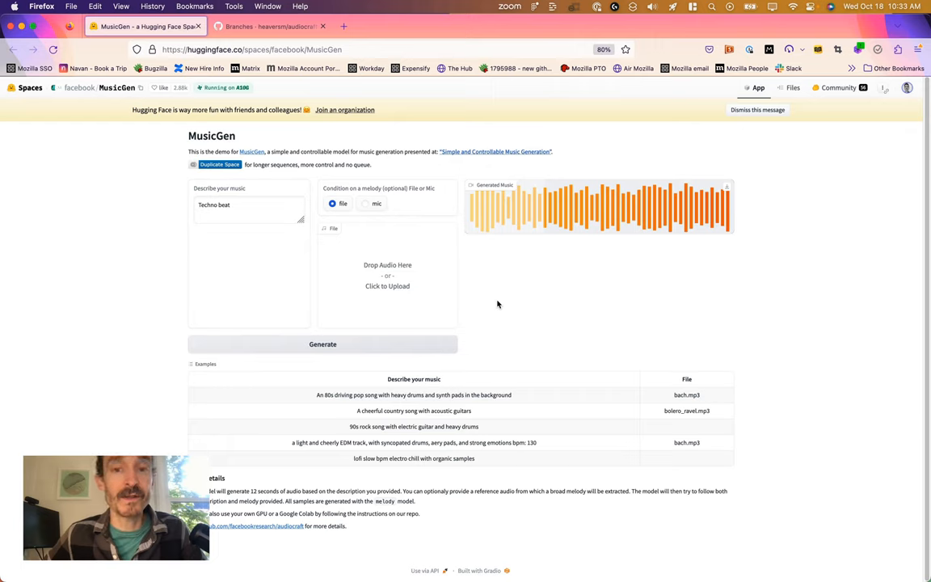
mouse_move(502, 303)
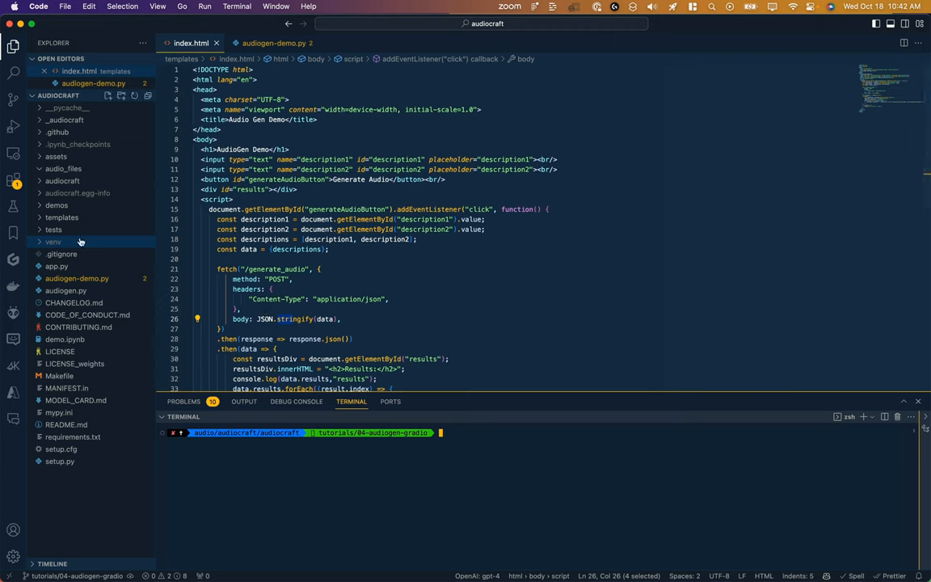
mouse_move(56, 266)
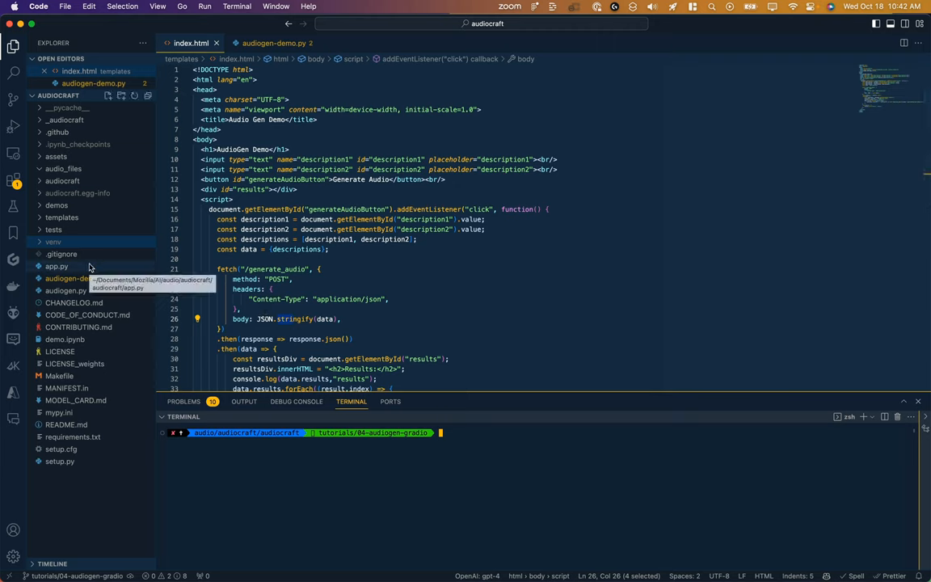
mouse_move(117, 354)
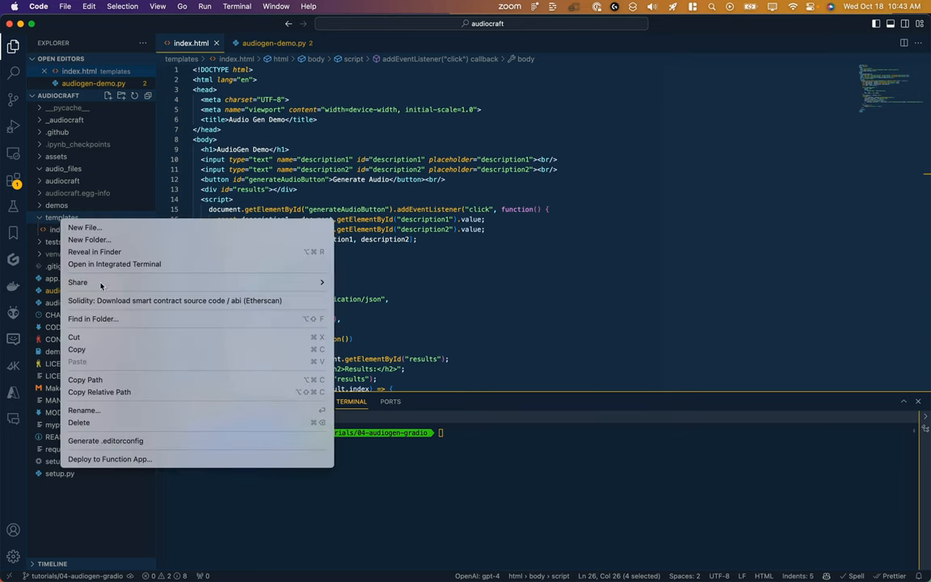
Step: Delete the templates folder and its index.html, moving them to Trash
click(78, 422)
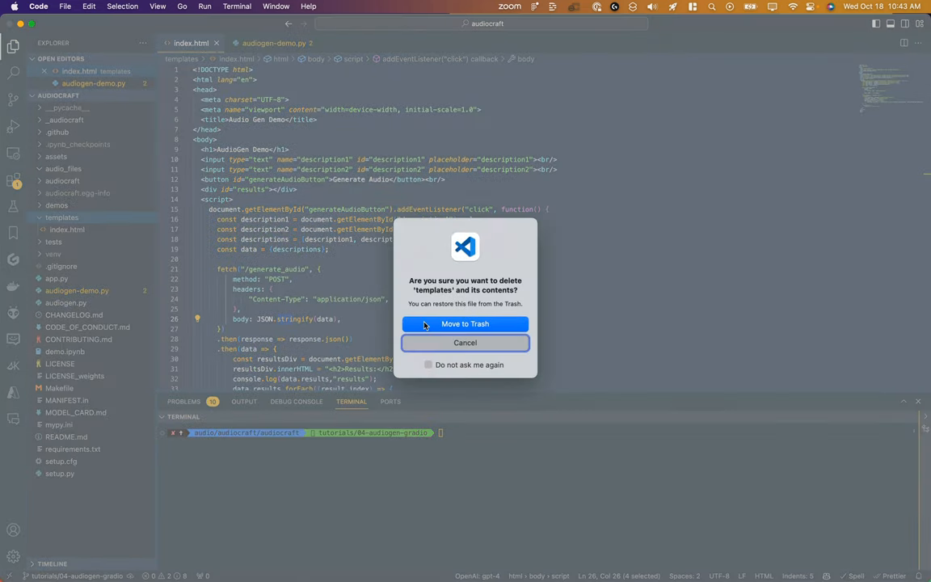
click(465, 323)
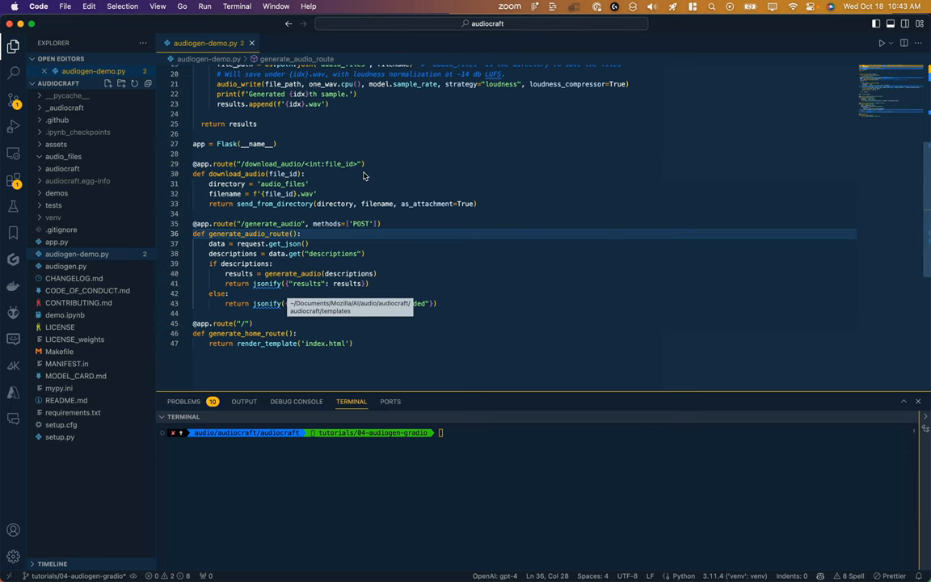
mouse_move(296, 222)
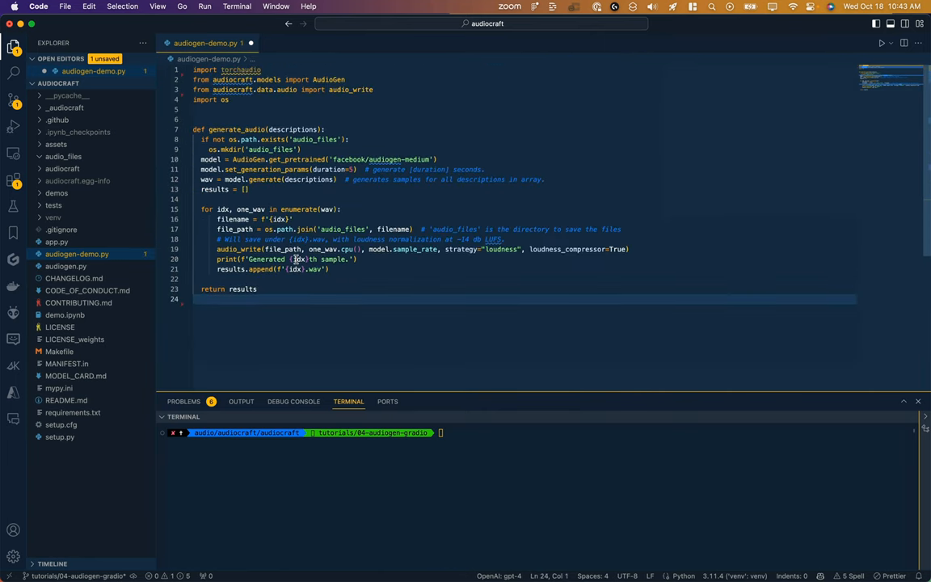
mouse_move(229, 128)
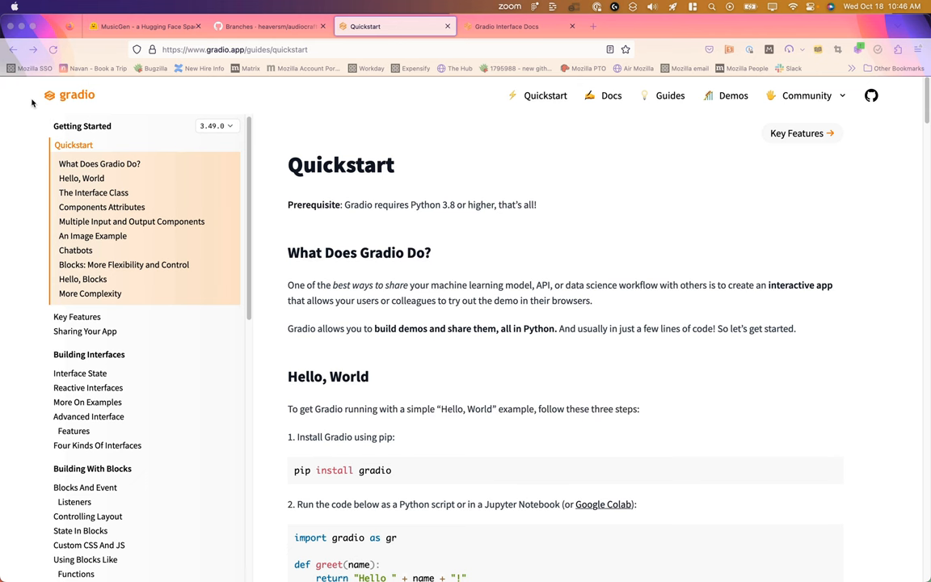
mouse_move(283, 94)
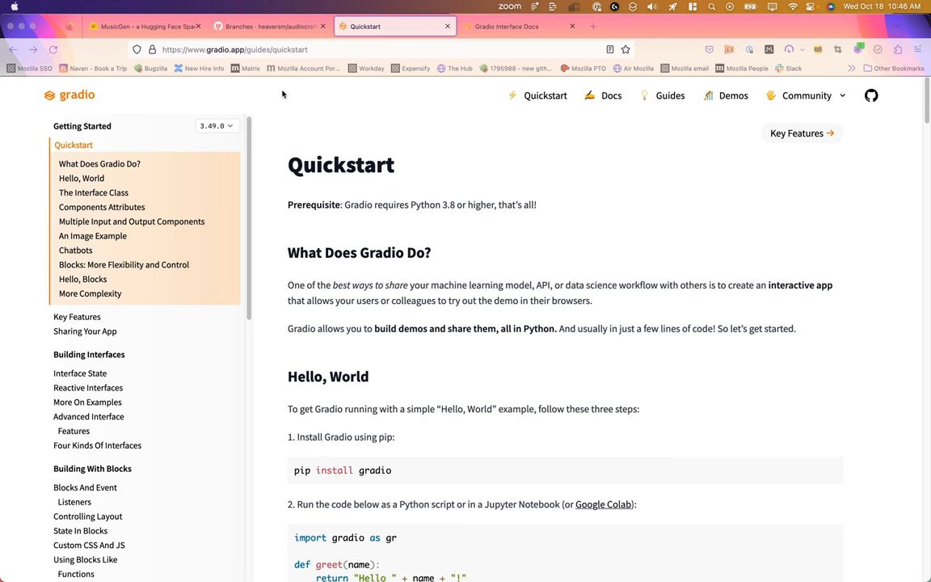
mouse_move(491, 129)
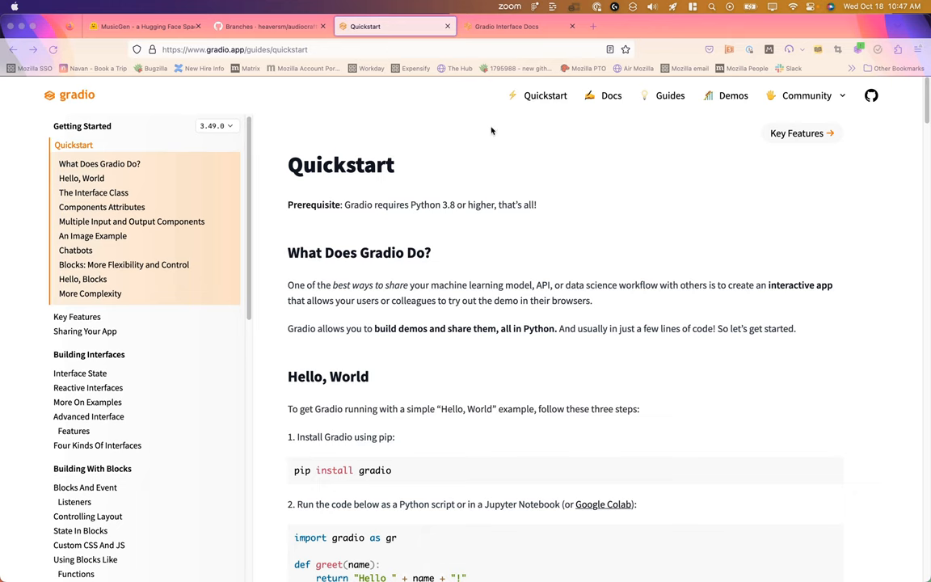
Step: Scroll the Quickstart guide down to the Hello, World example
scroll(down, 3)
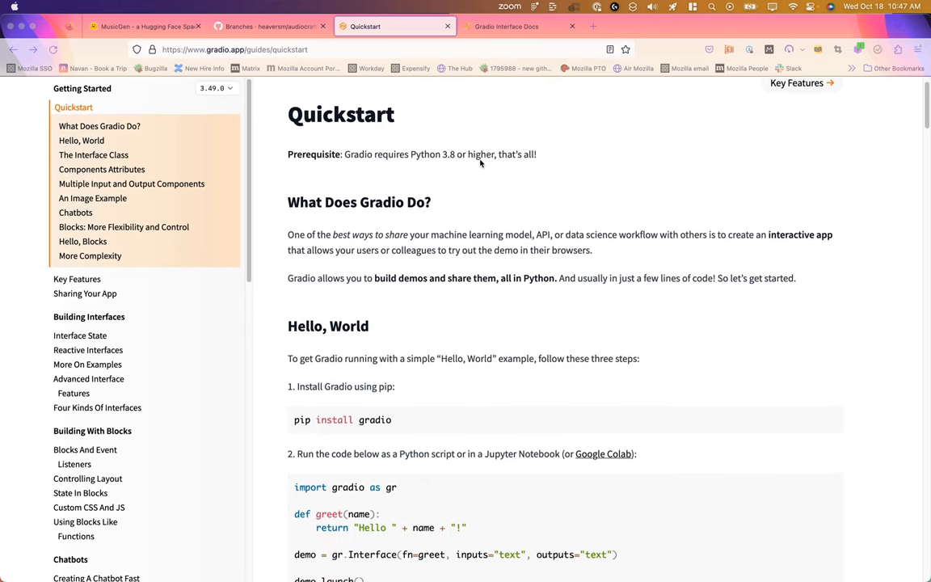
scroll(down, 3)
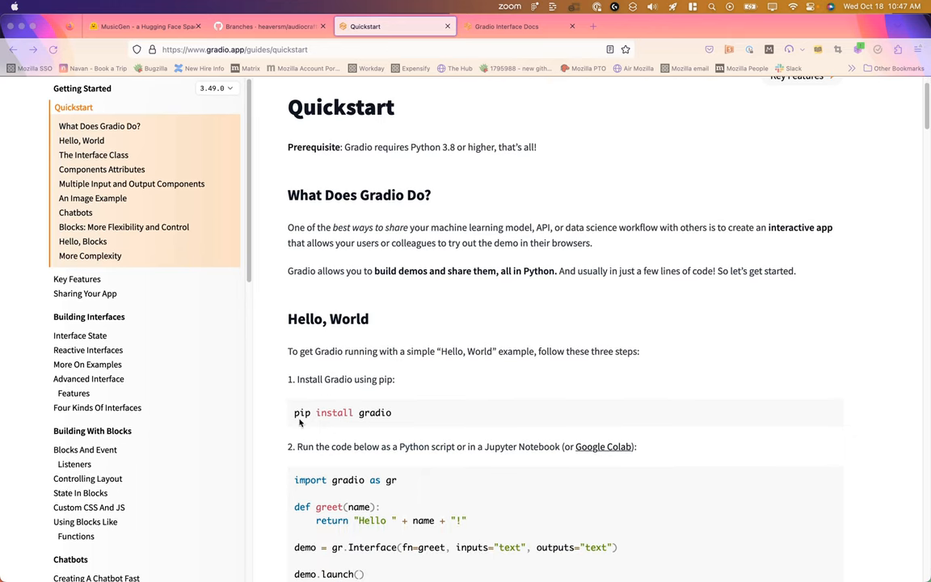
mouse_move(368, 302)
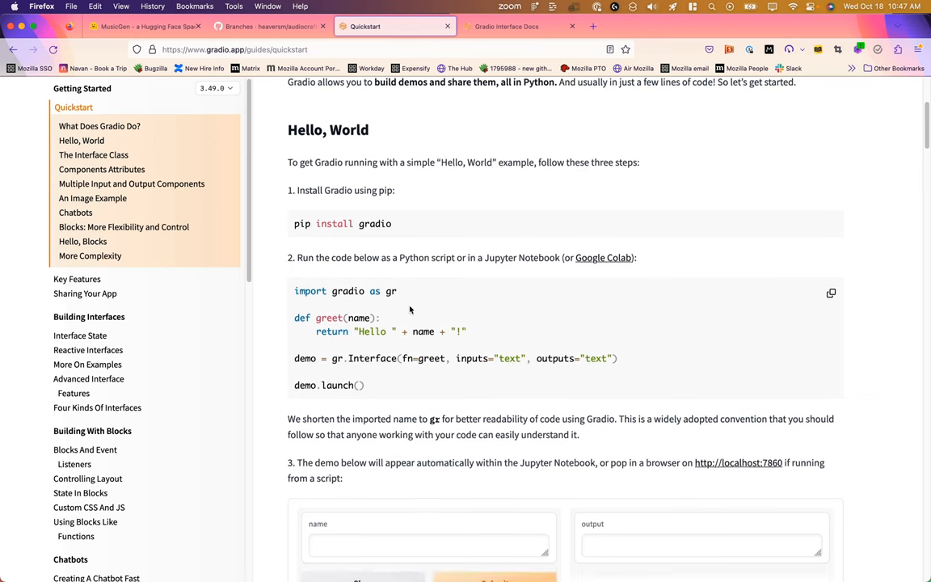
scroll(down, 3)
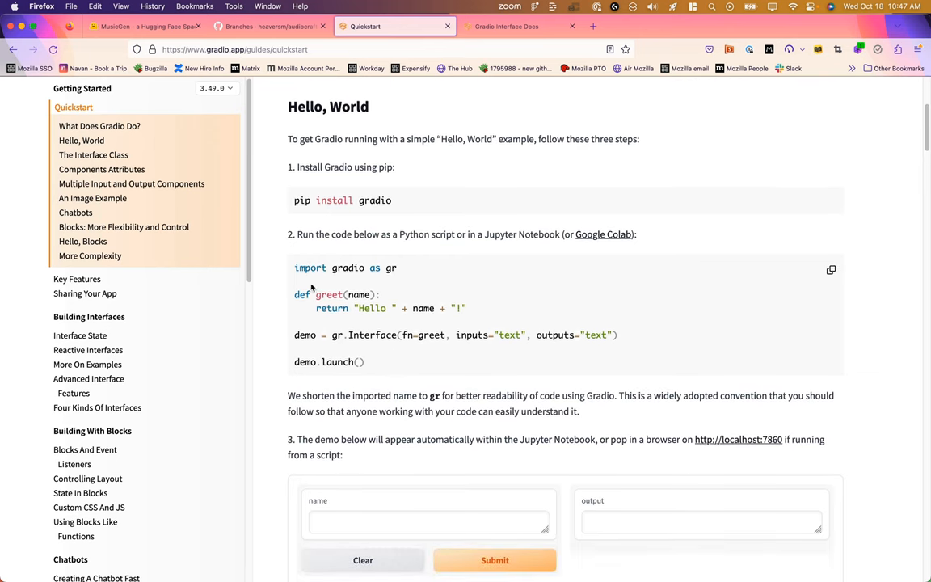
scroll(down, 3)
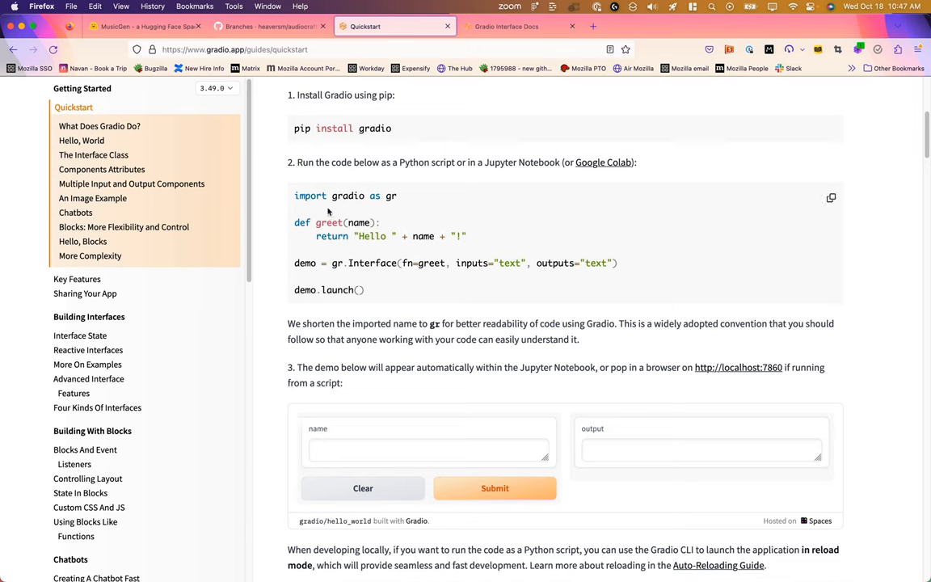
mouse_move(294, 195)
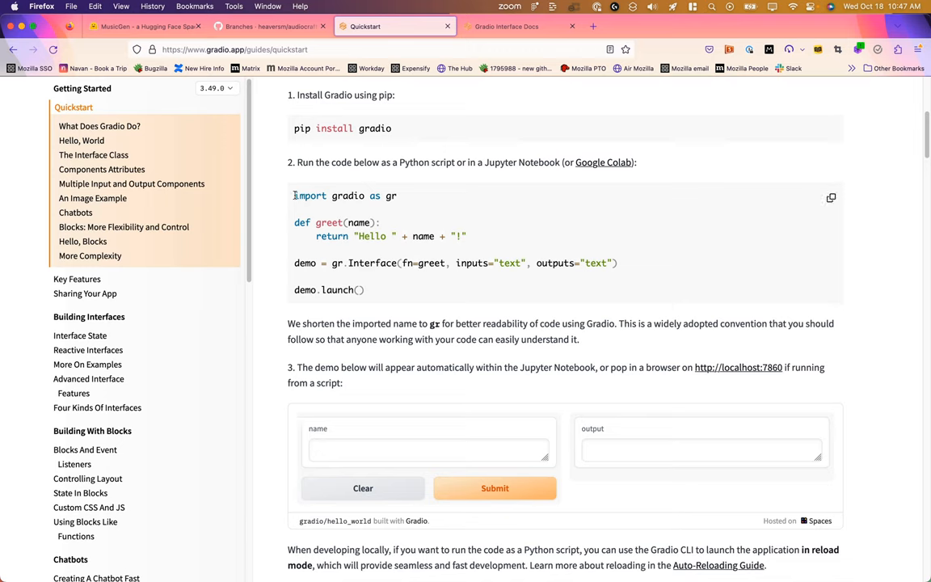
Step: Highlight the words import, gr and fn in the example code
double_click(391, 196)
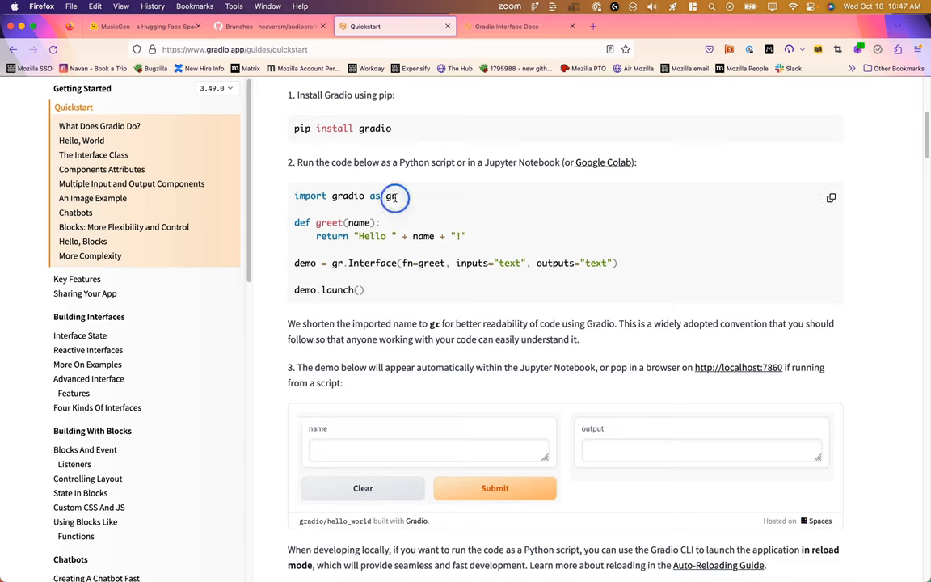
double_click(392, 195)
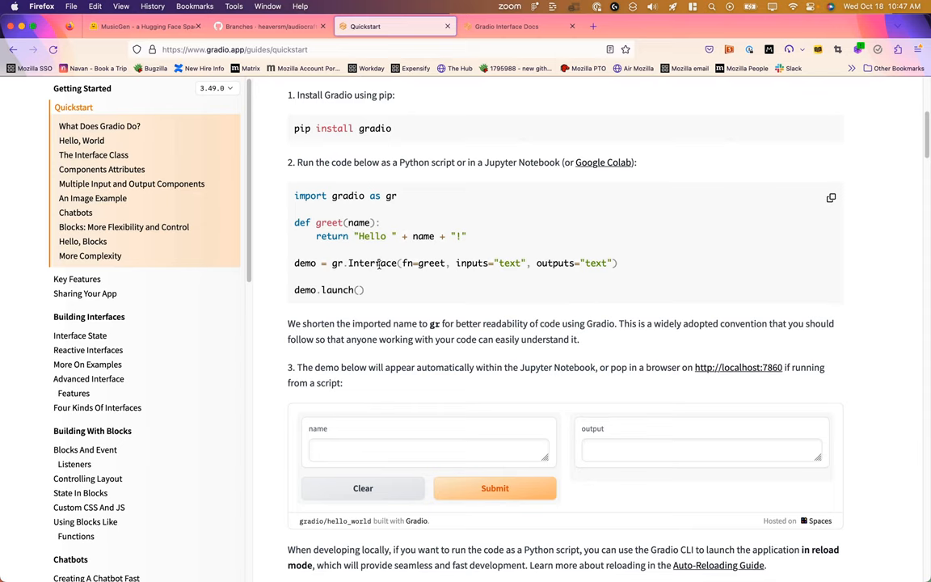
scroll(down, 3)
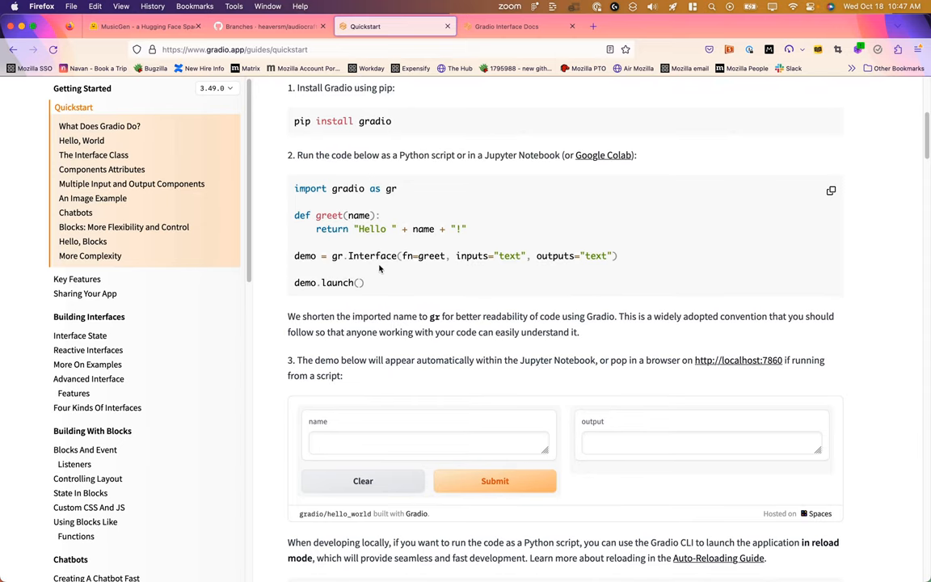
mouse_move(404, 257)
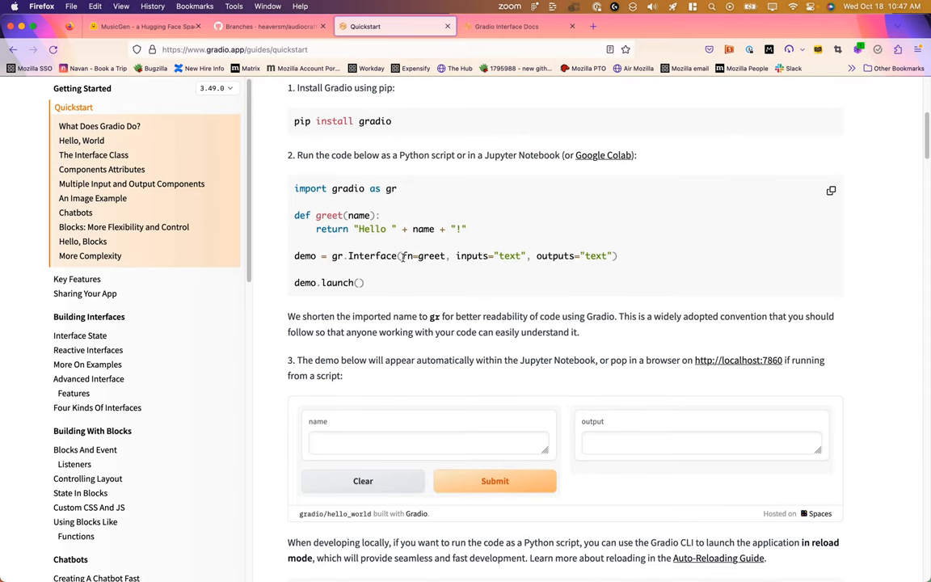
double_click(423, 255)
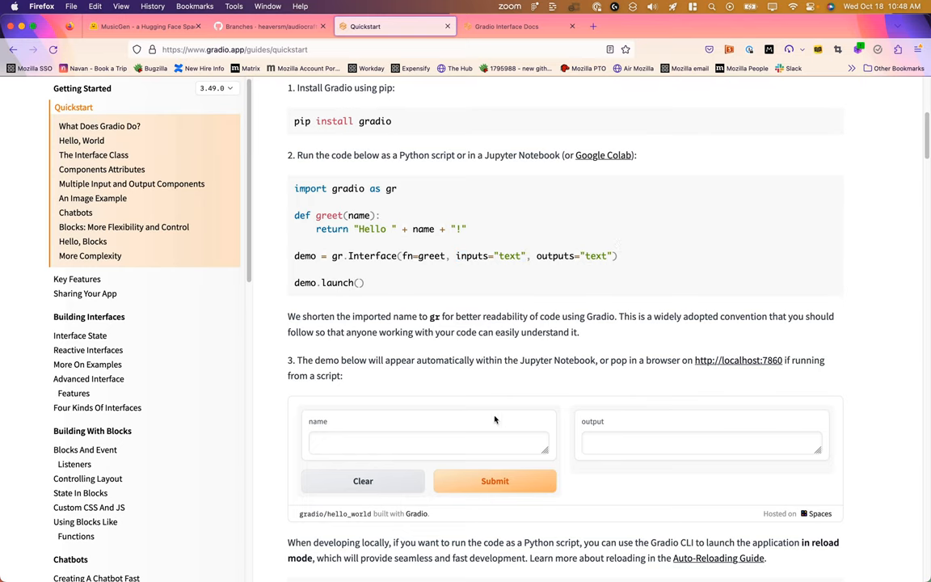
Step: Submit the name Mike in the Quickstart demo to get 'Hello Mike!', then switch apps
scroll(down, 3)
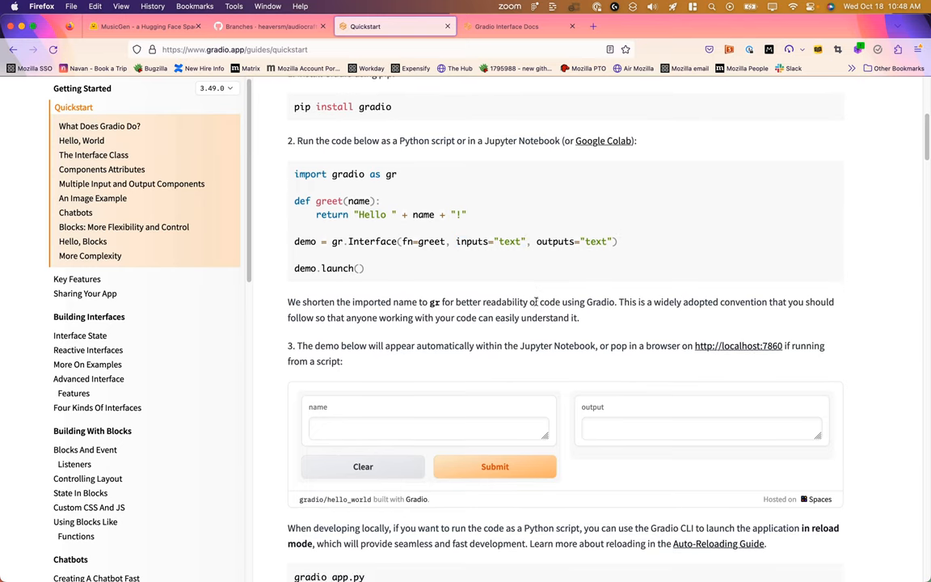
click(417, 426)
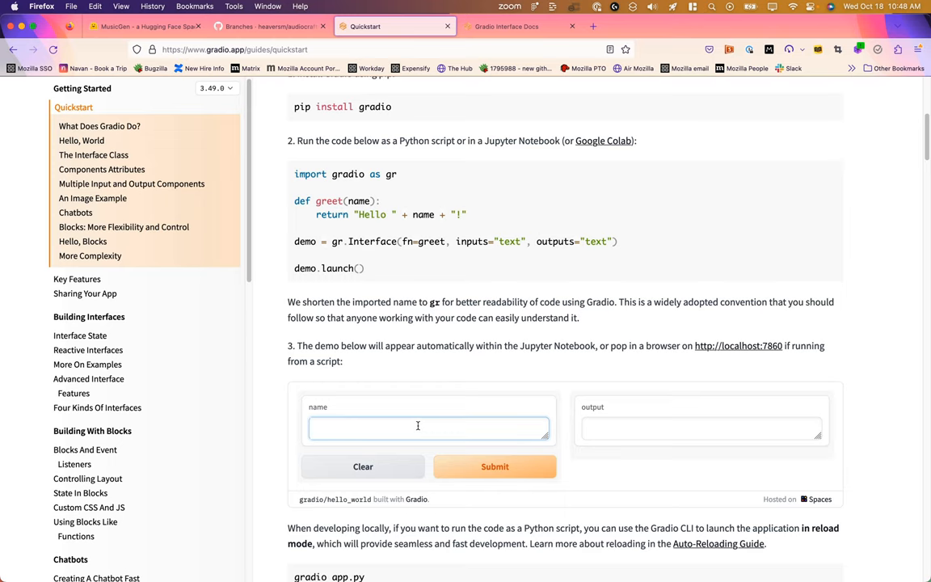
click(494, 466)
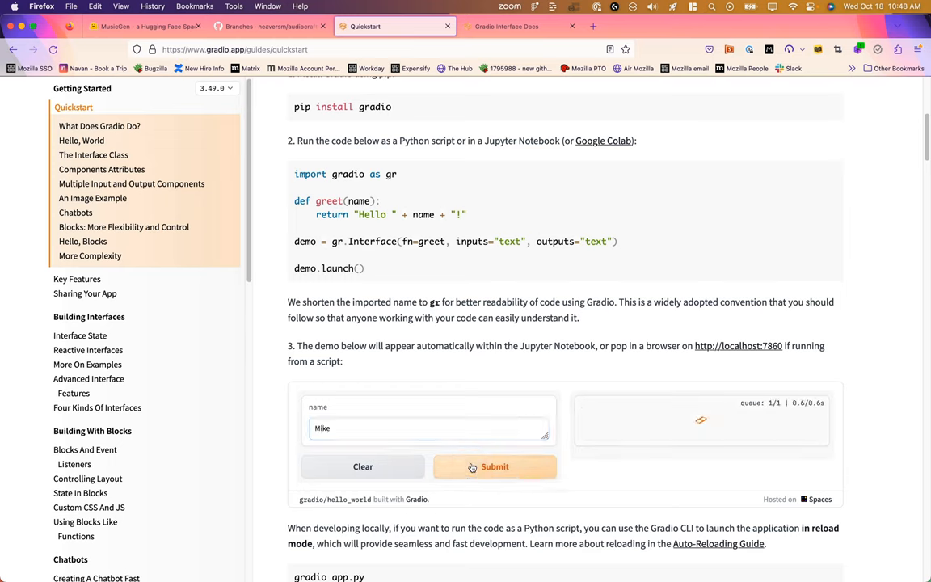
click(495, 467)
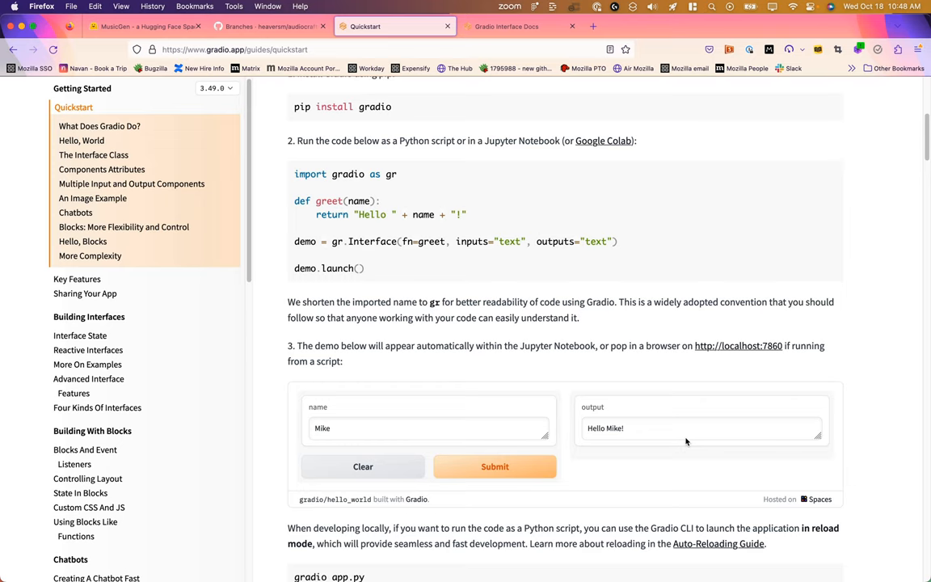
mouse_move(588, 359)
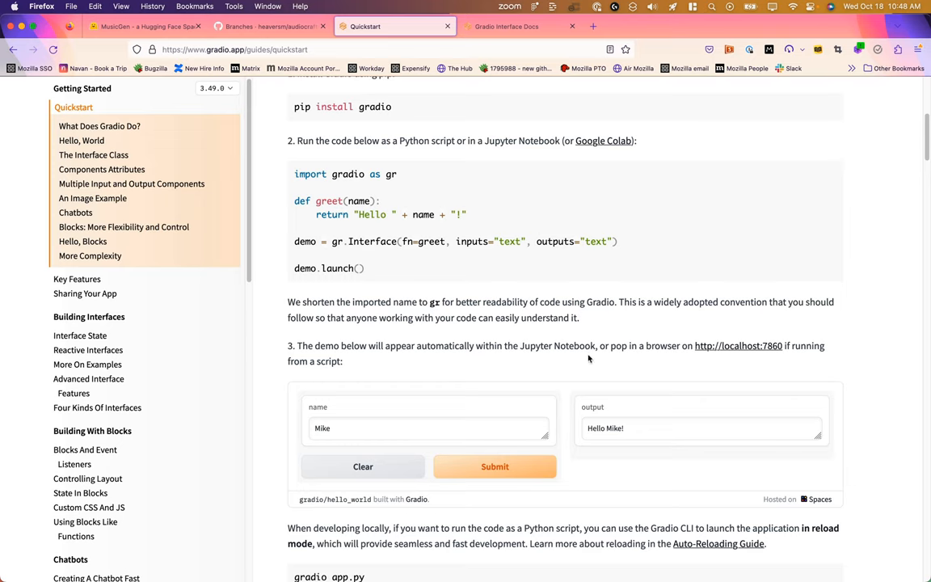
mouse_move(501, 258)
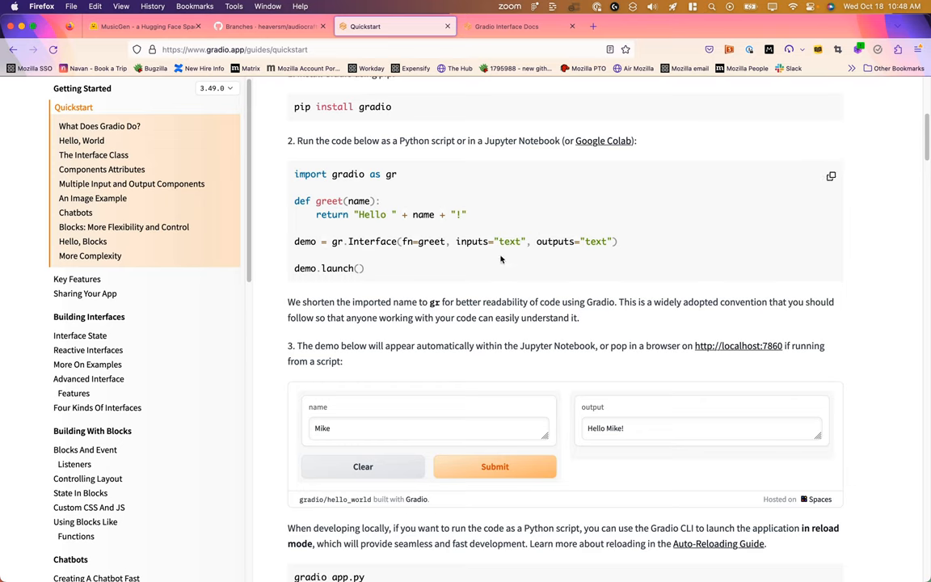
key(cmd+tab)
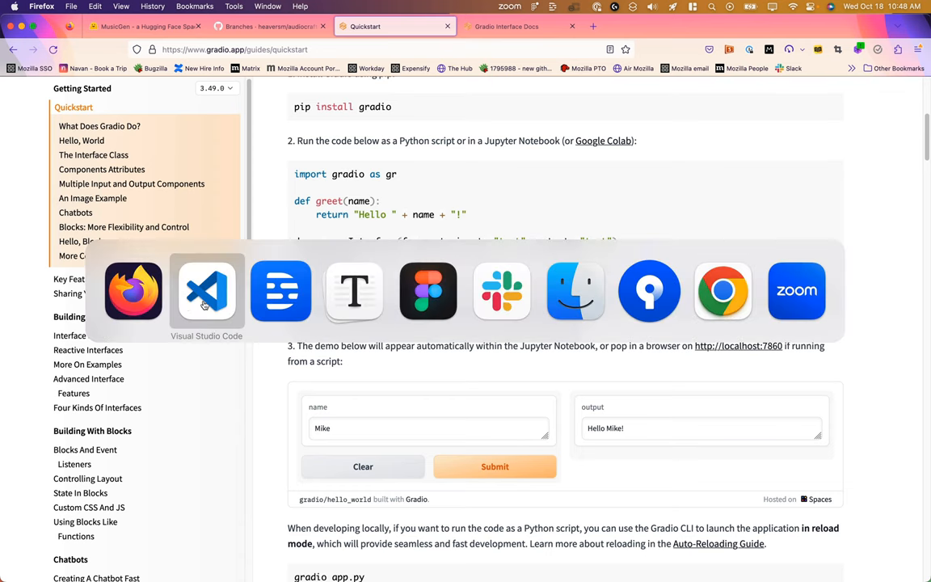
Step: Add 'import gradio as gr' and a ui_full Blocks function with an Audiogen Markdown heading
click(206, 291)
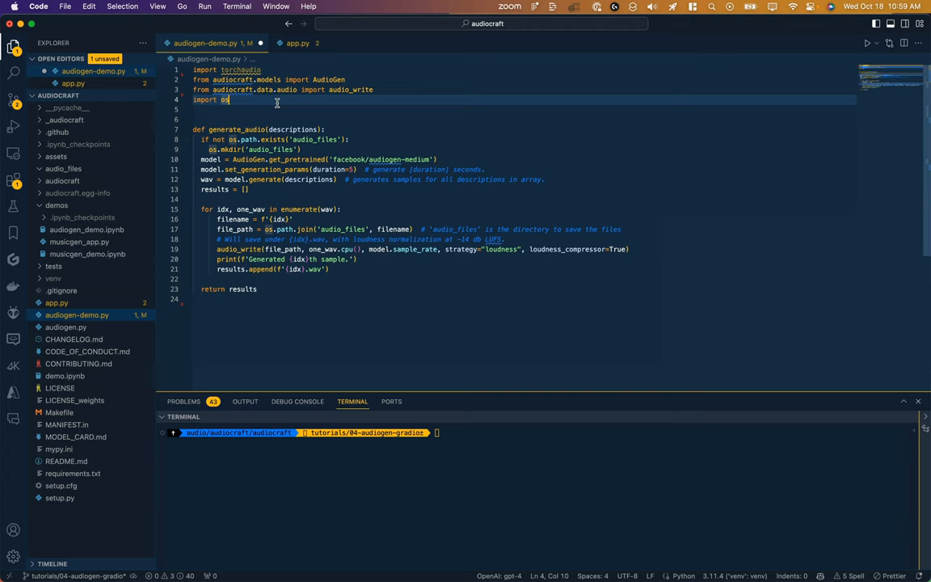
text(import gradio as gr)
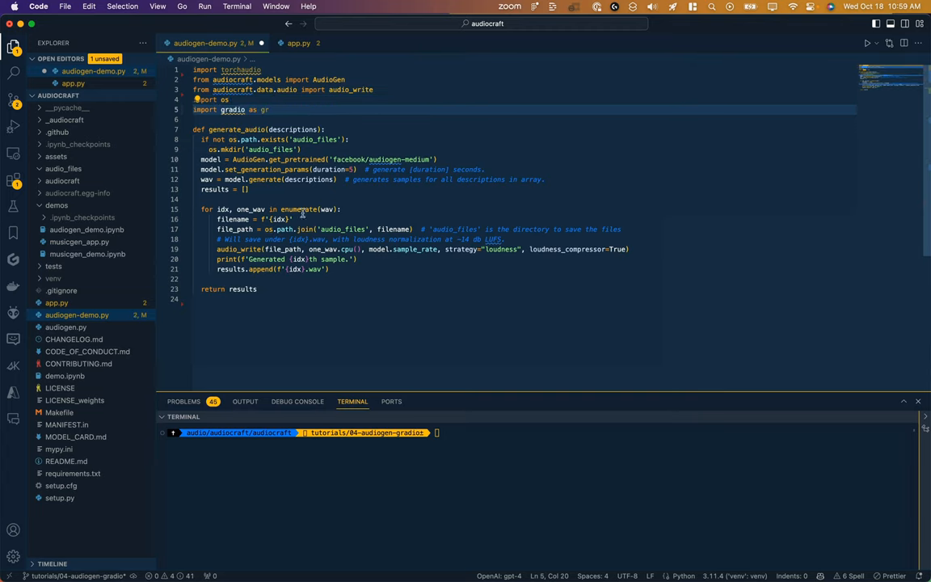
mouse_move(273, 320)
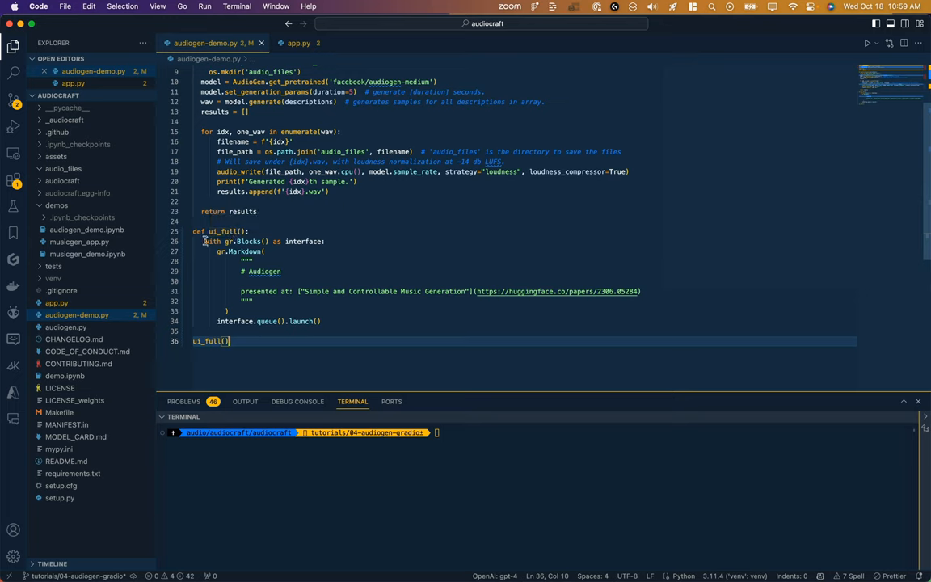
mouse_move(247, 241)
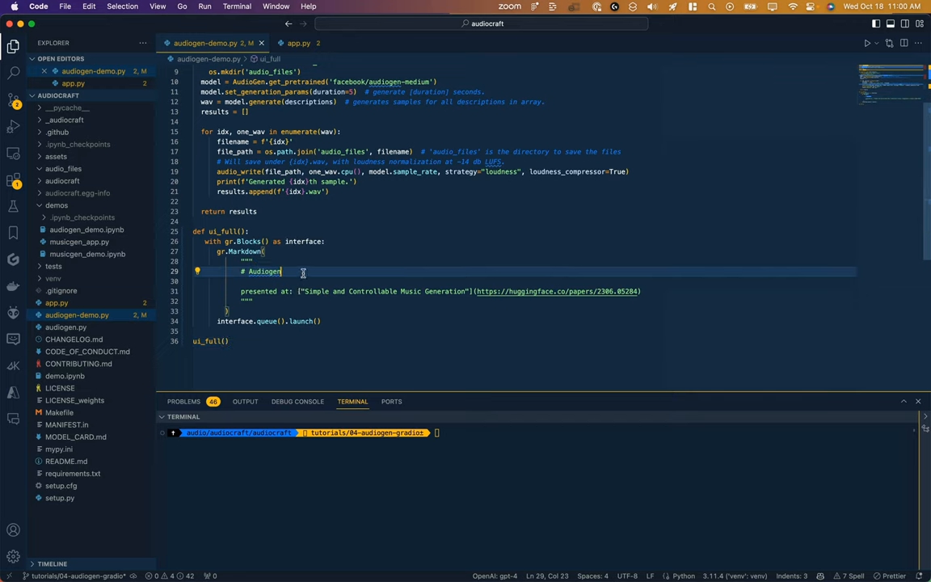
text(<a h)
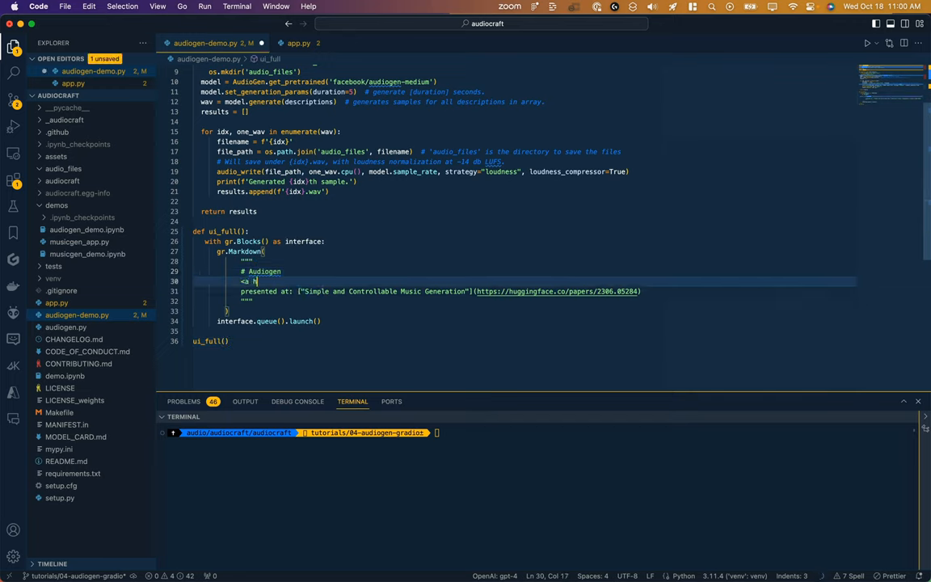
text(href="">)
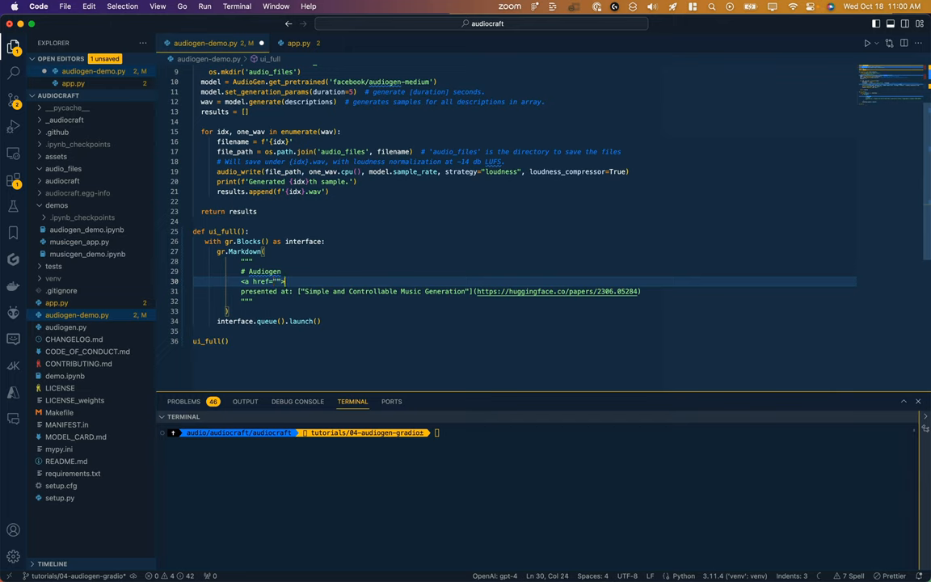
text(lin)
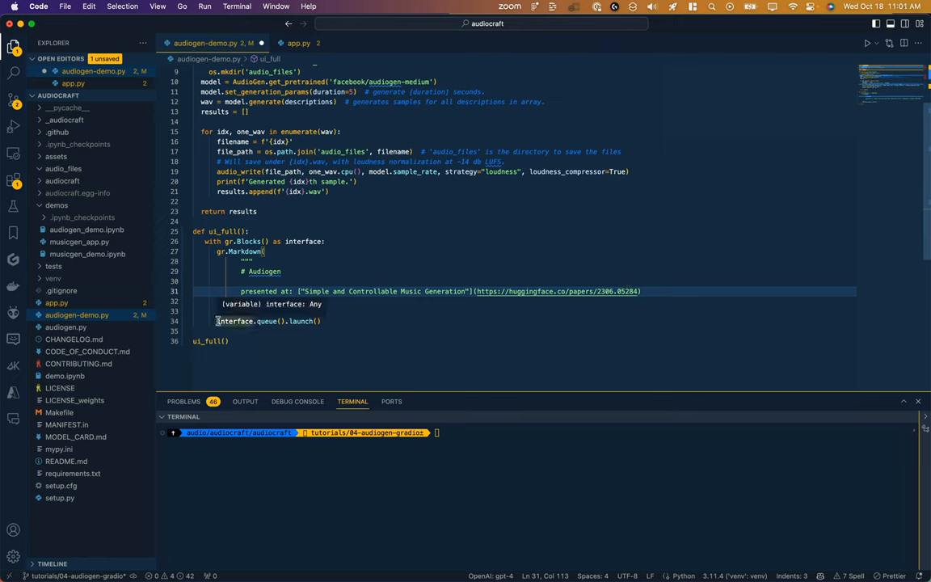
mouse_move(271, 323)
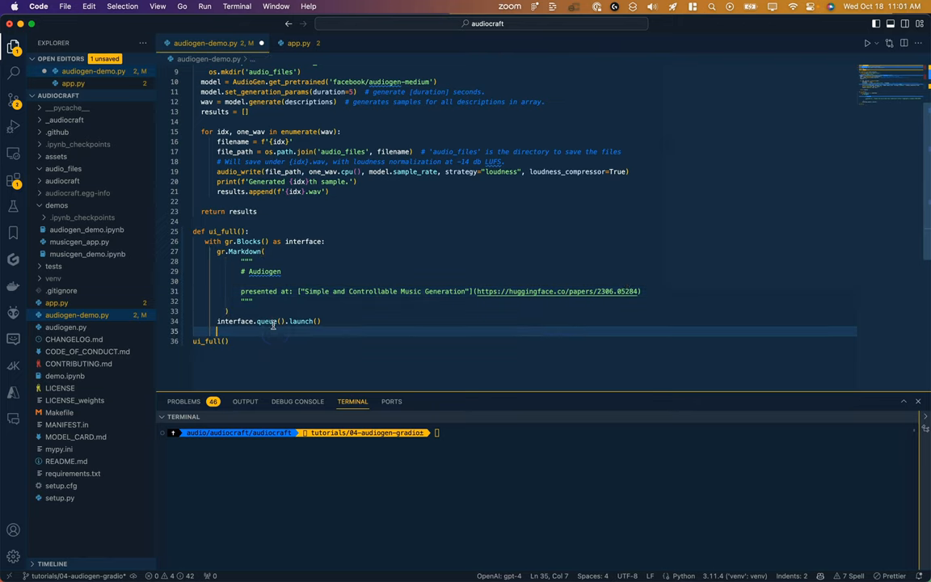
double_click(266, 321)
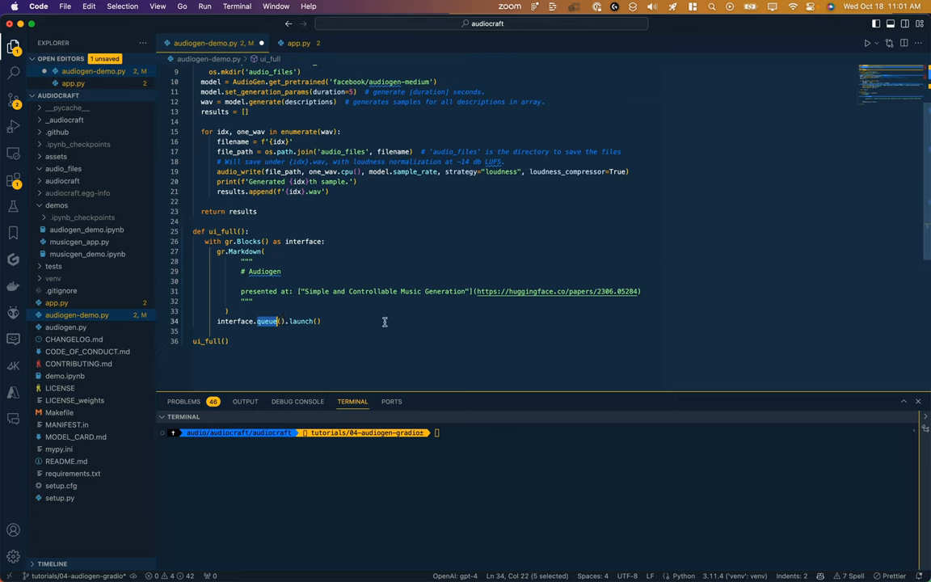
mouse_move(364, 321)
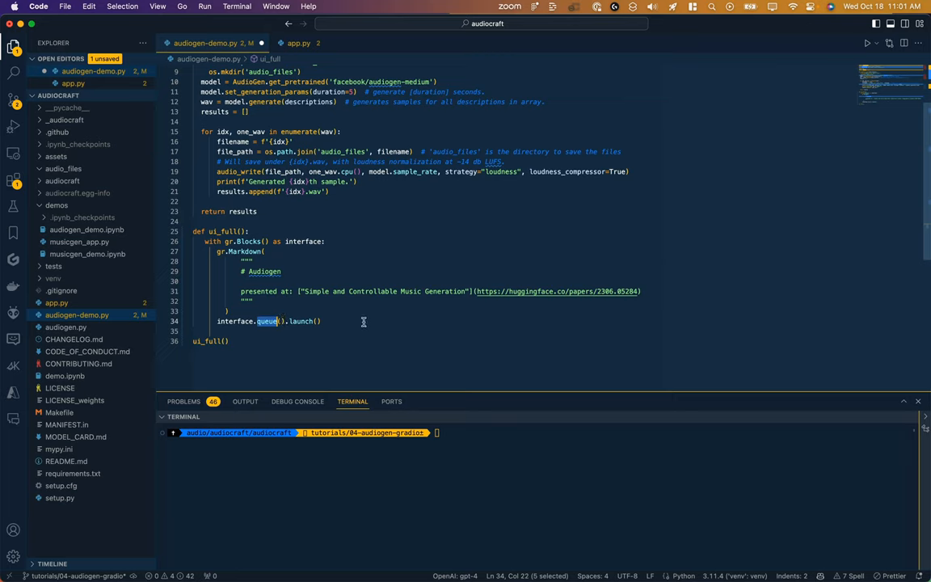
mouse_move(329, 321)
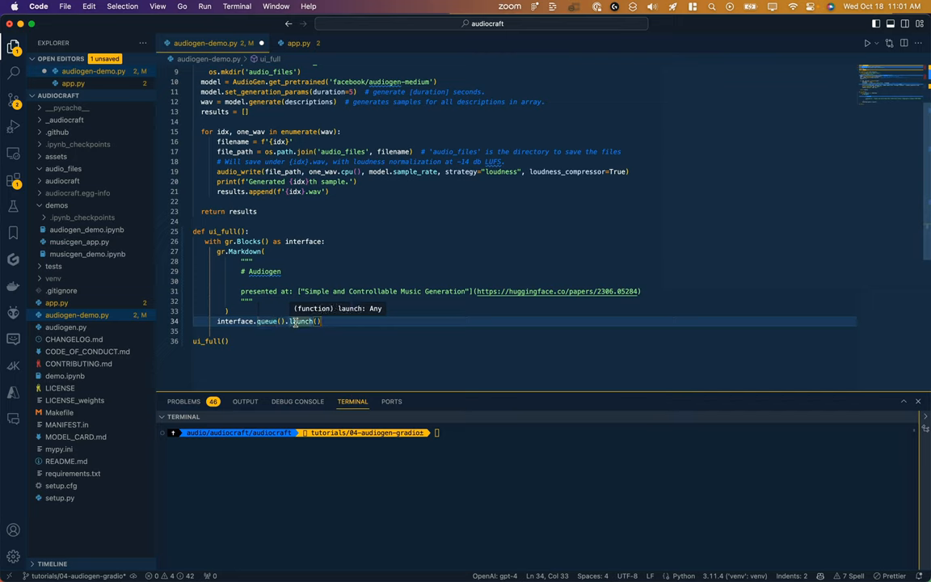
mouse_move(206, 339)
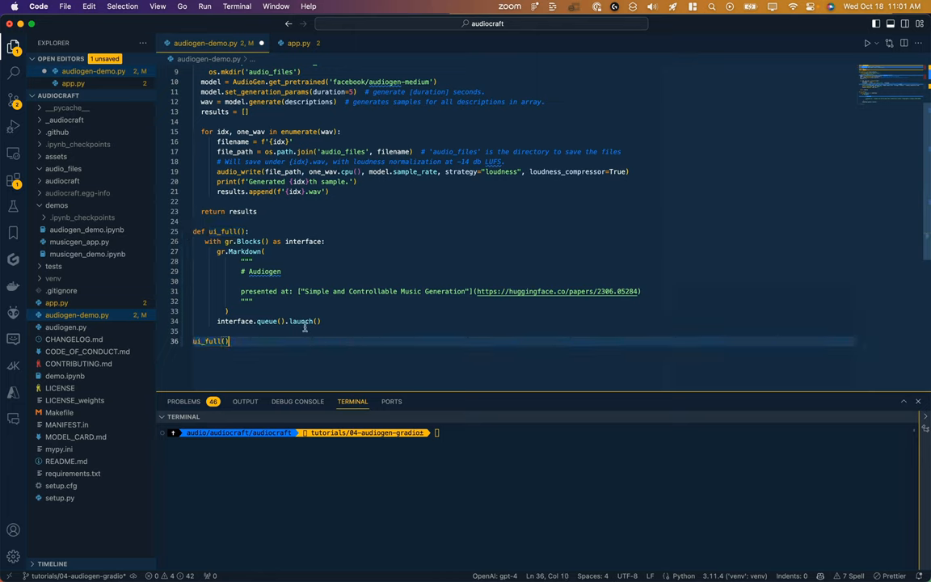
mouse_move(237, 200)
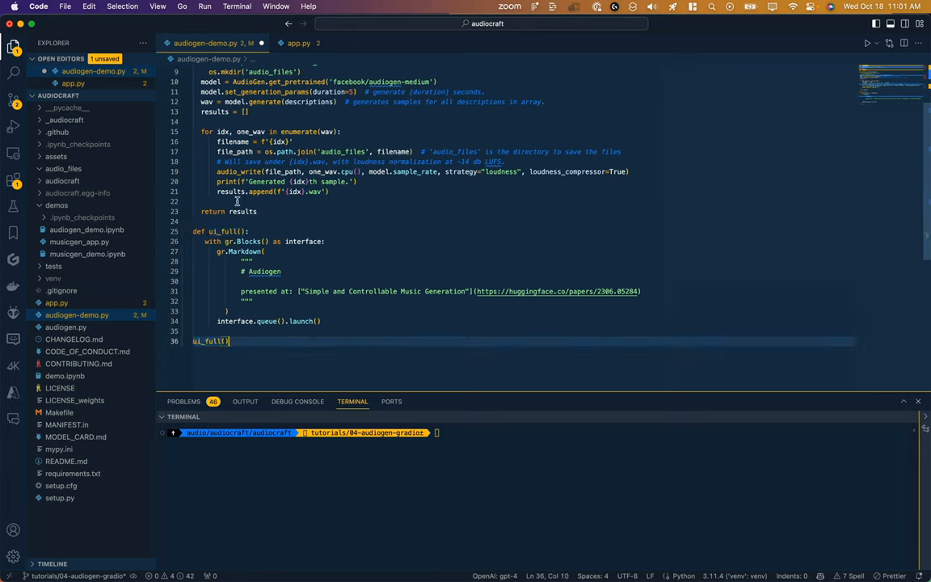
Step: Open app.py and scroll through its MusicGen ui_full layout
click(298, 43)
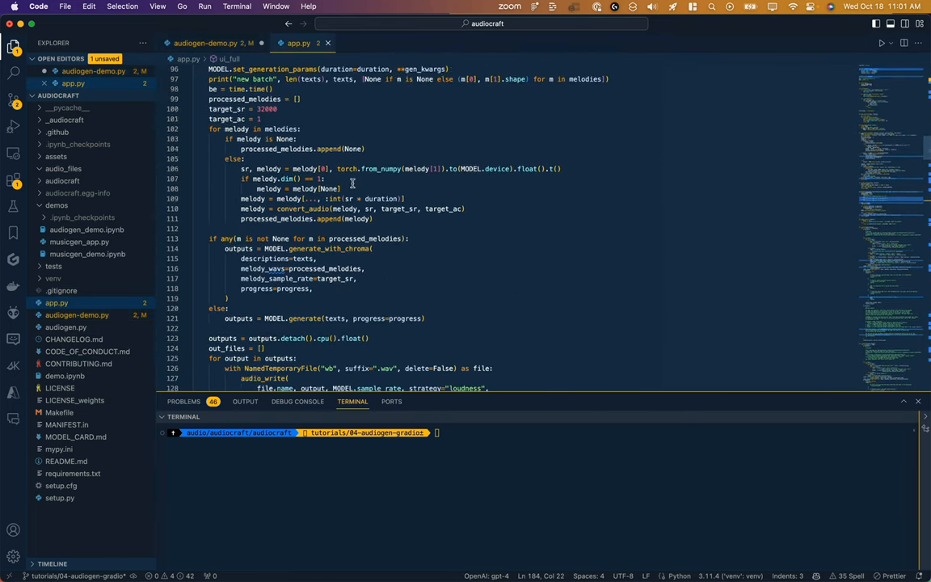
scroll(down, 3)
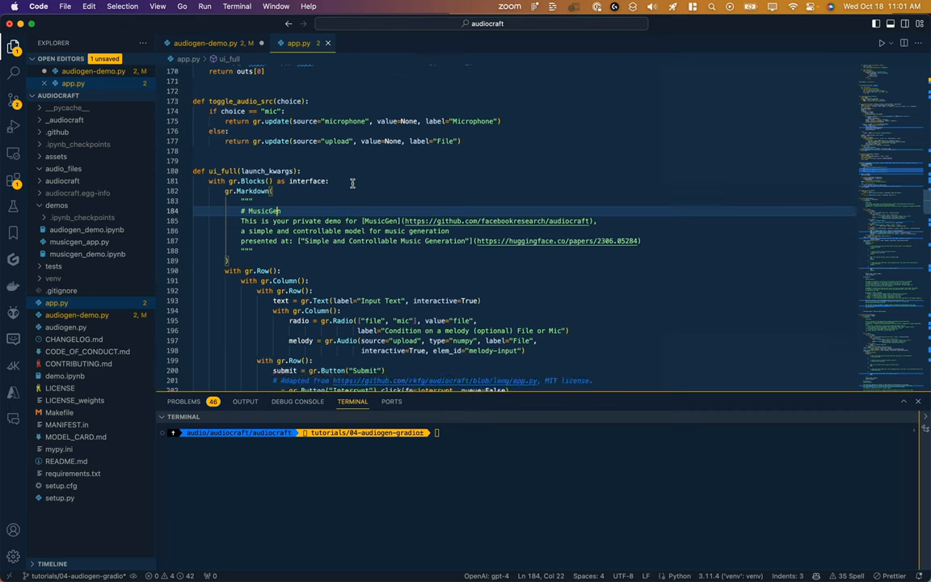
scroll(down, 3)
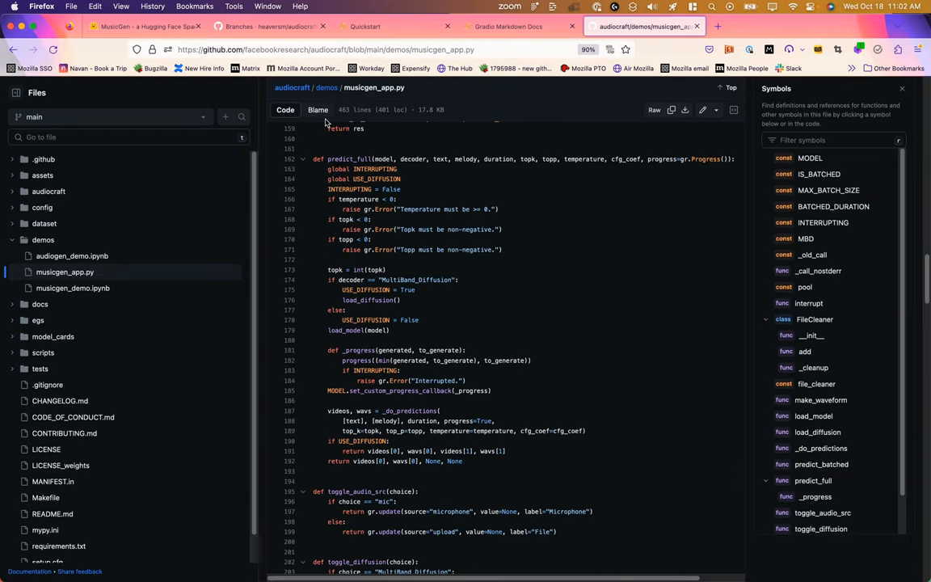
mouse_move(436, 92)
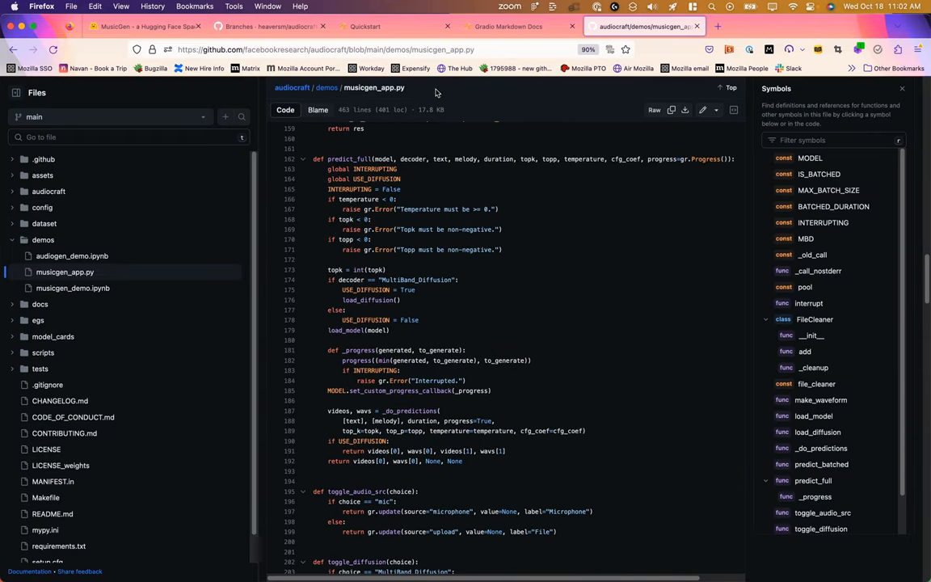
mouse_move(513, 25)
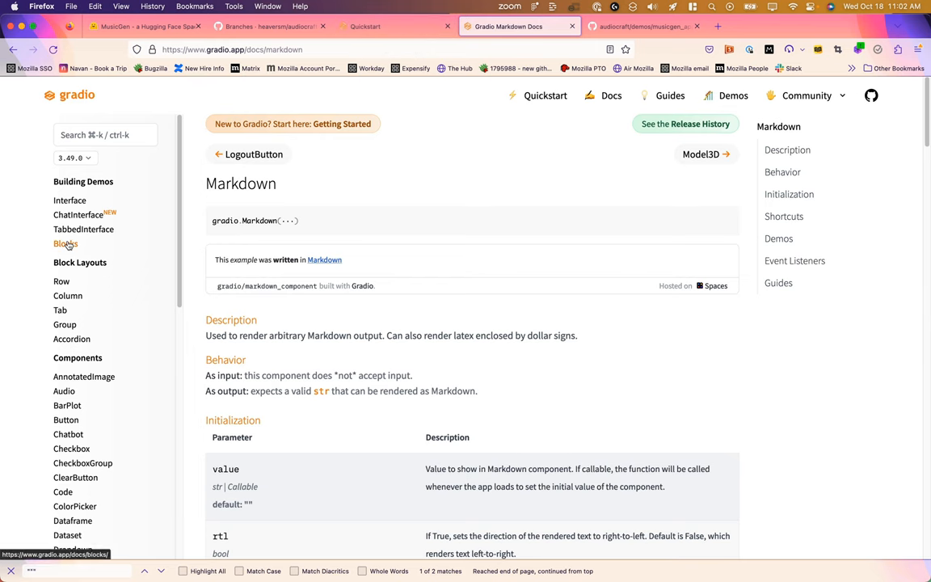
click(66, 244)
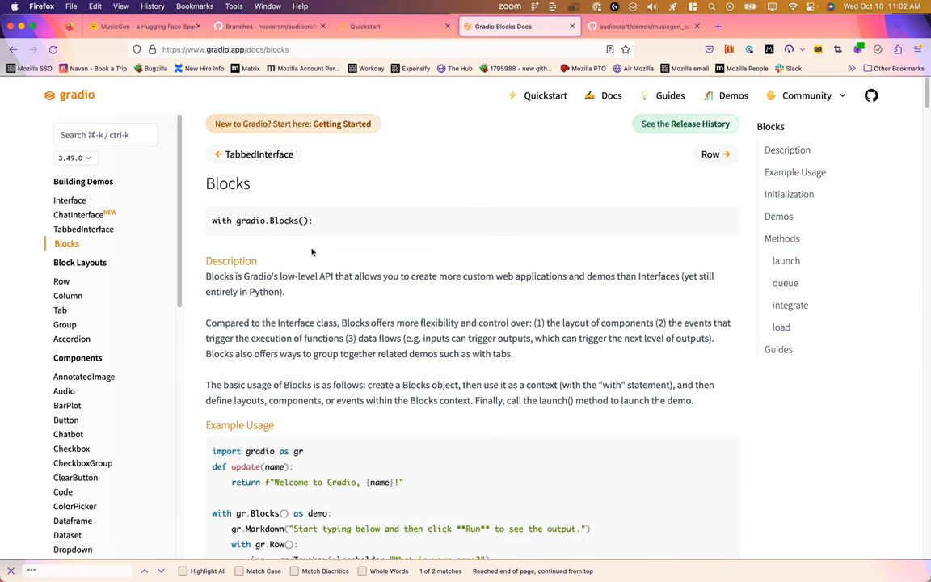
scroll(down, 3)
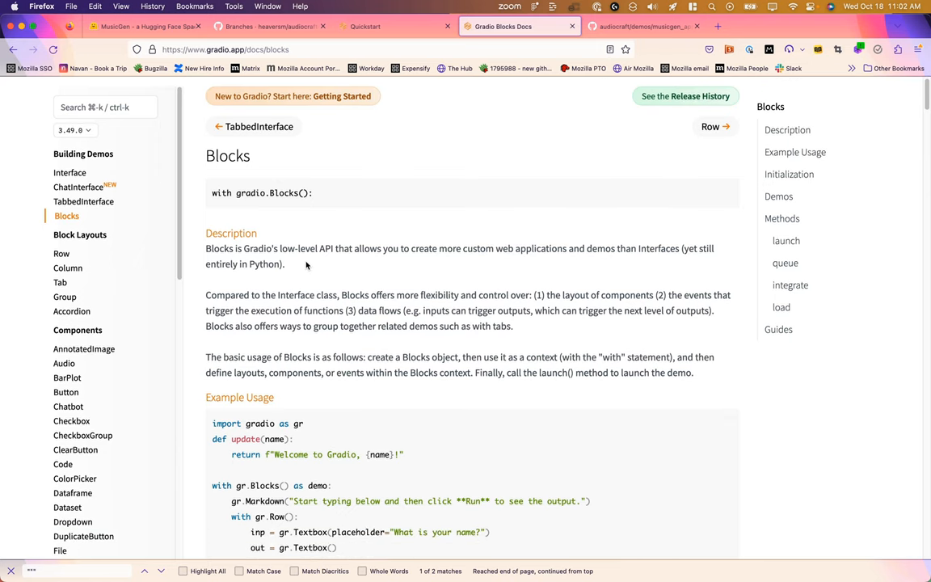
scroll(down, 3)
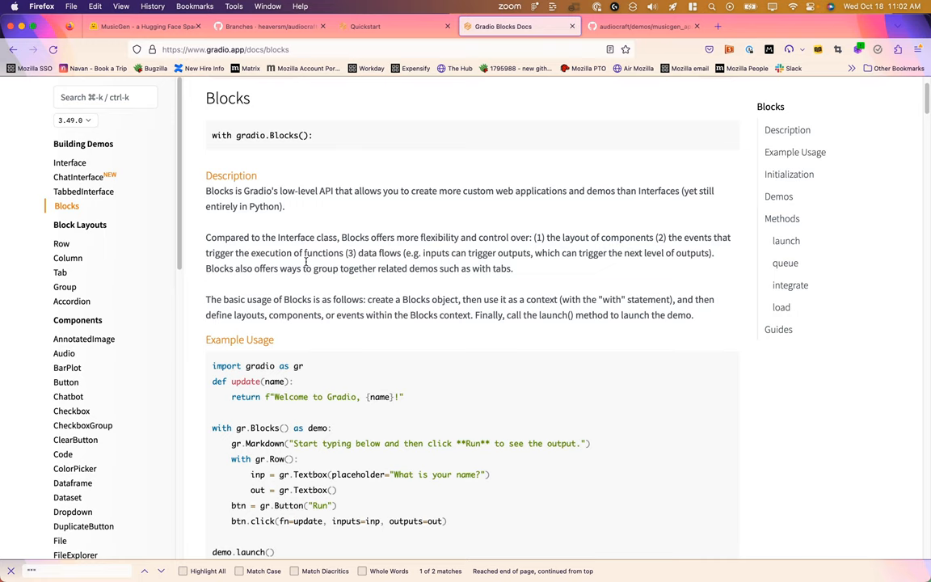
mouse_move(345, 238)
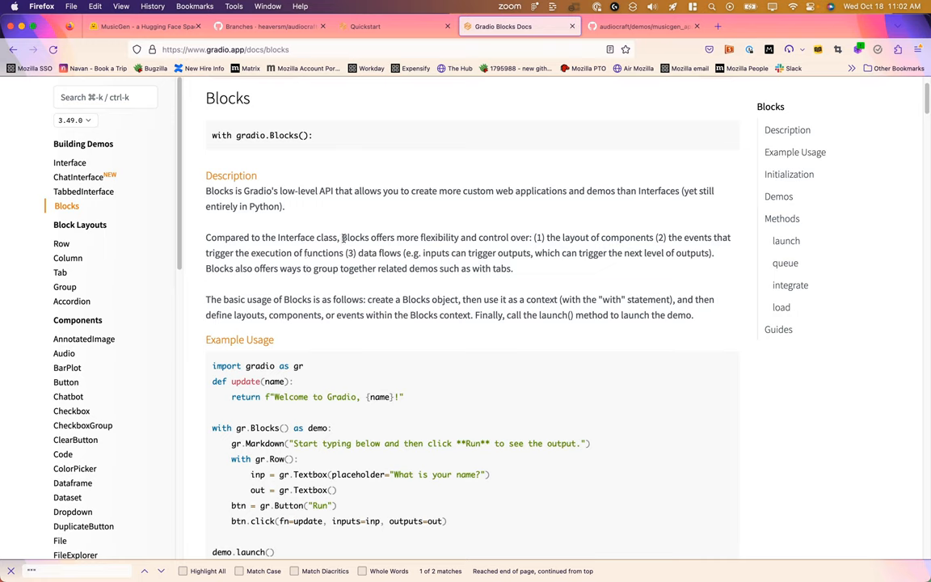
mouse_move(62, 244)
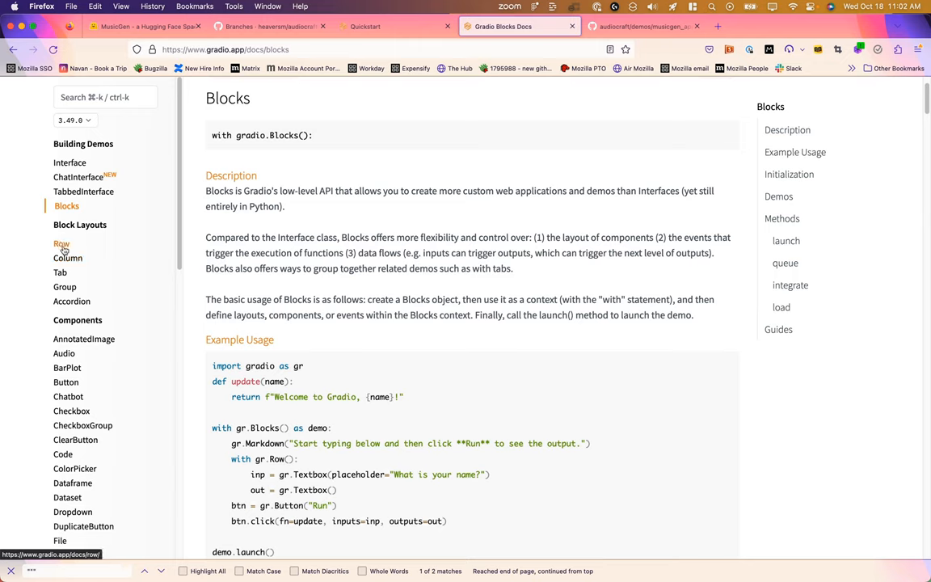
mouse_move(64, 287)
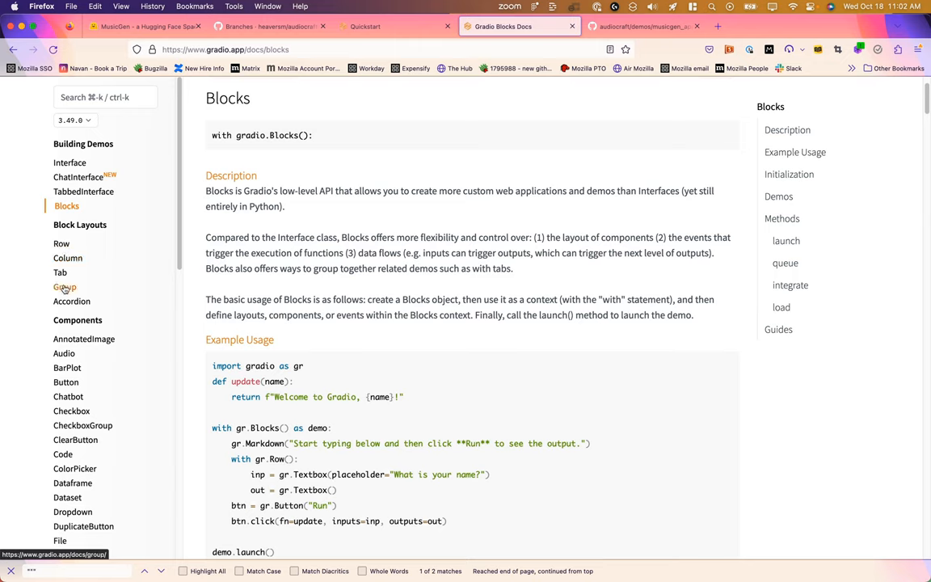
mouse_move(71, 301)
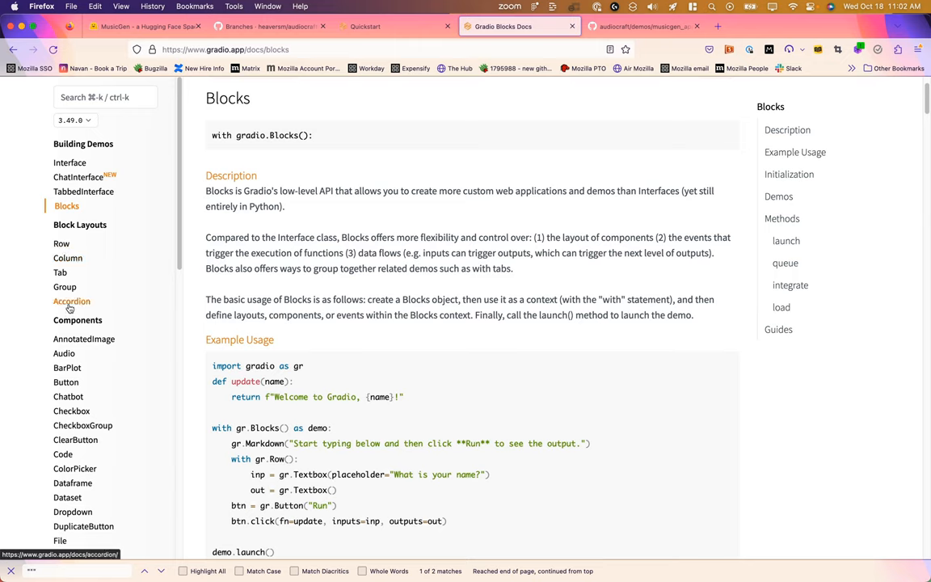
scroll(down, 3)
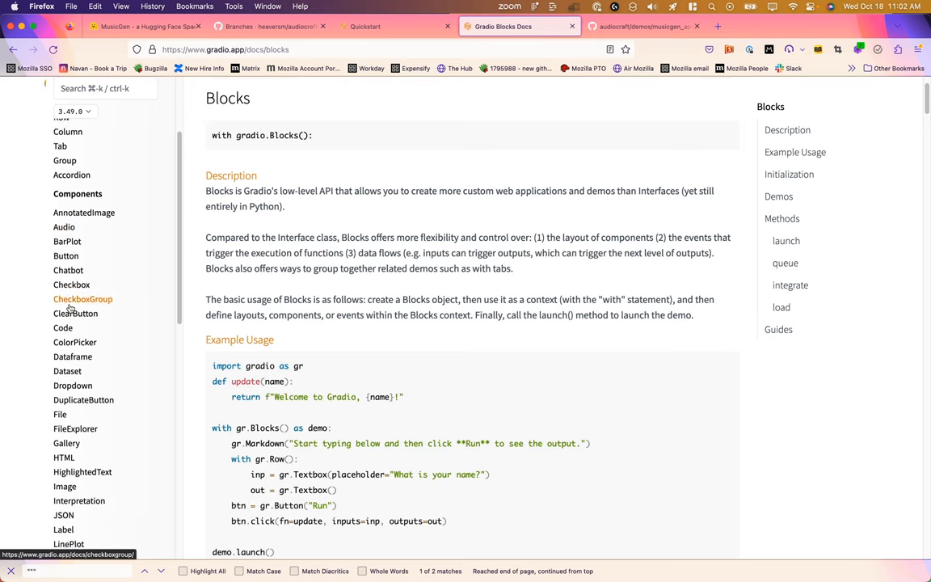
scroll(down, 3)
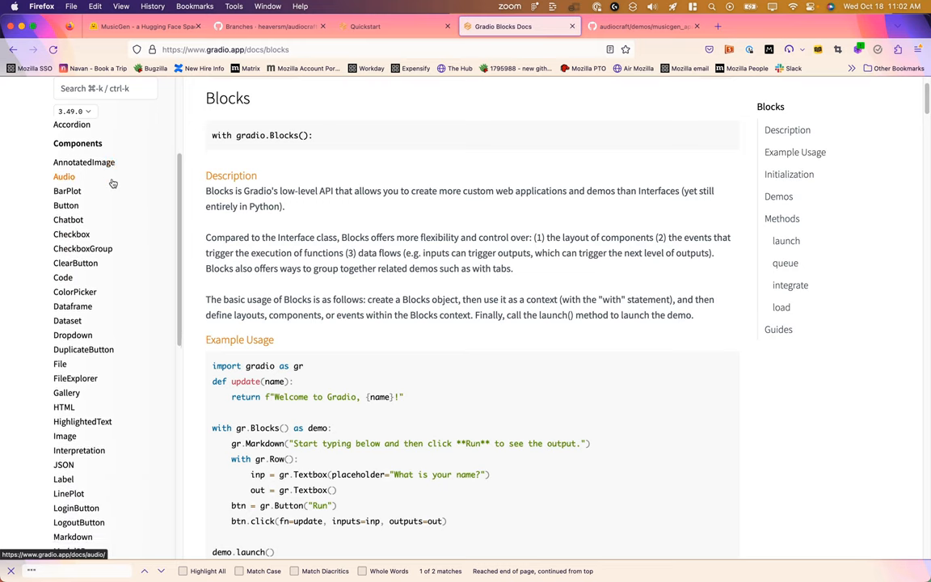
scroll(down, 3)
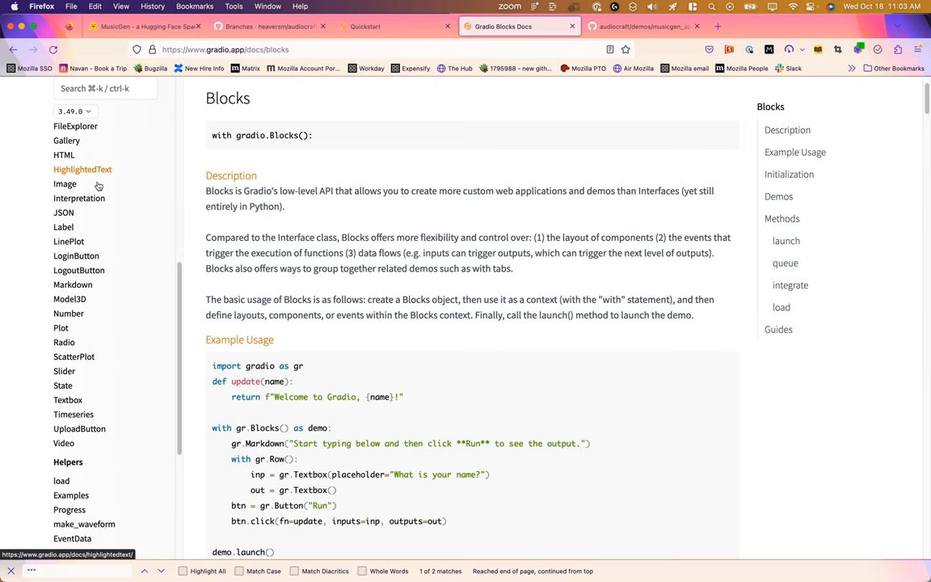
mouse_move(64, 183)
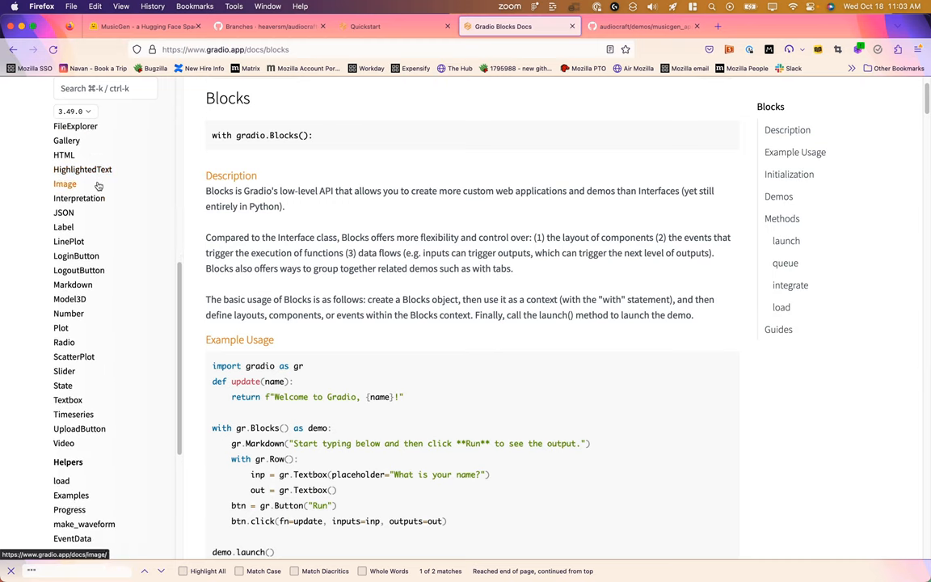
scroll(down, 3)
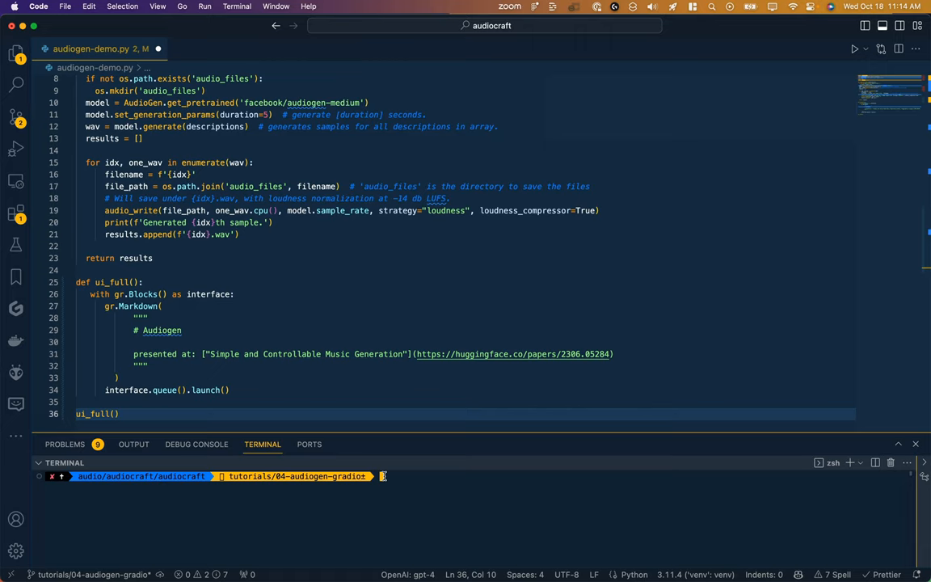
Step: Run 'python audiogen-demo.py' in the integrated terminal
text(python audiogen-demo.py)
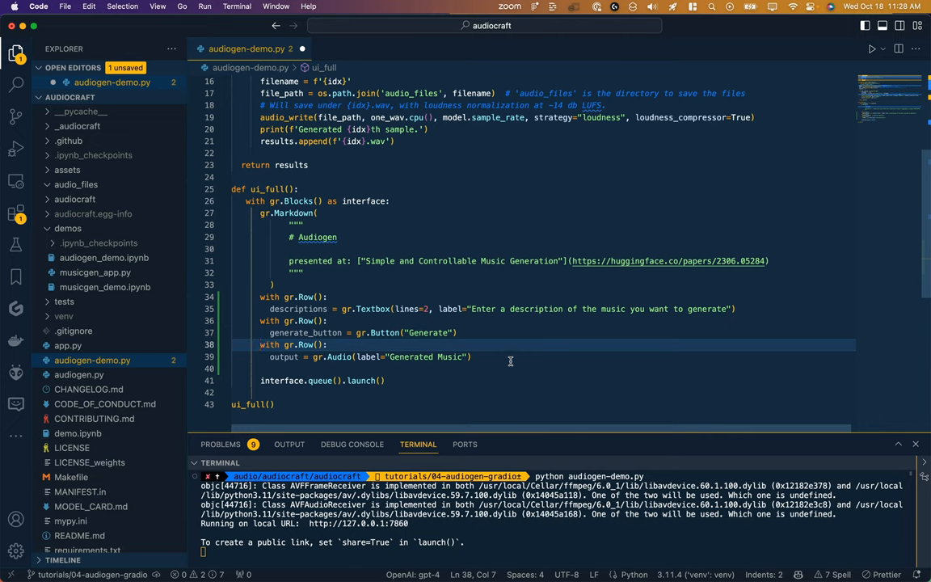
mouse_move(338, 356)
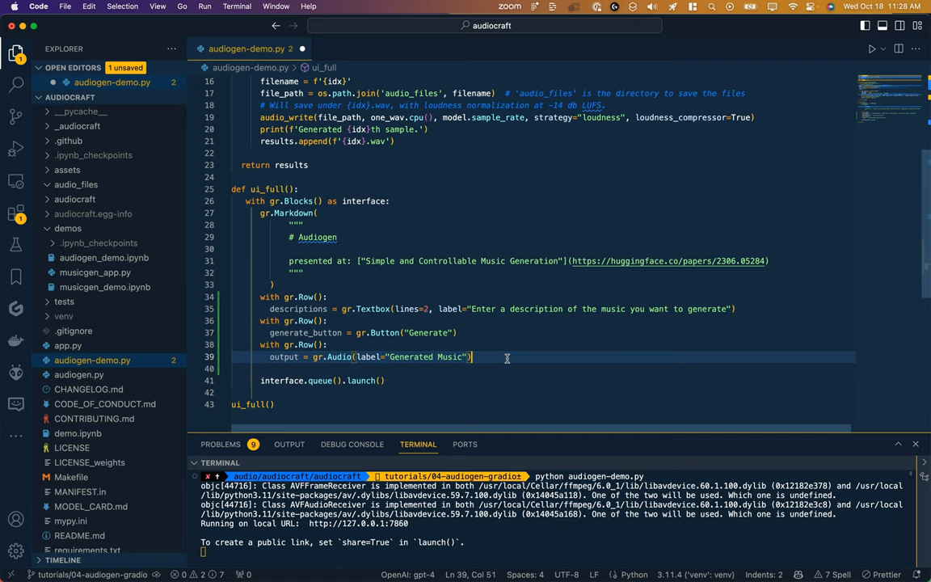
Step: Add generate_button.click(fn=generate_audio, inputs=descriptions, outputs=[output]) before the launch call
key(Enter)
text(generate_button.click(fn=generate_audio,inputs=descriptions,outputs=[output]))
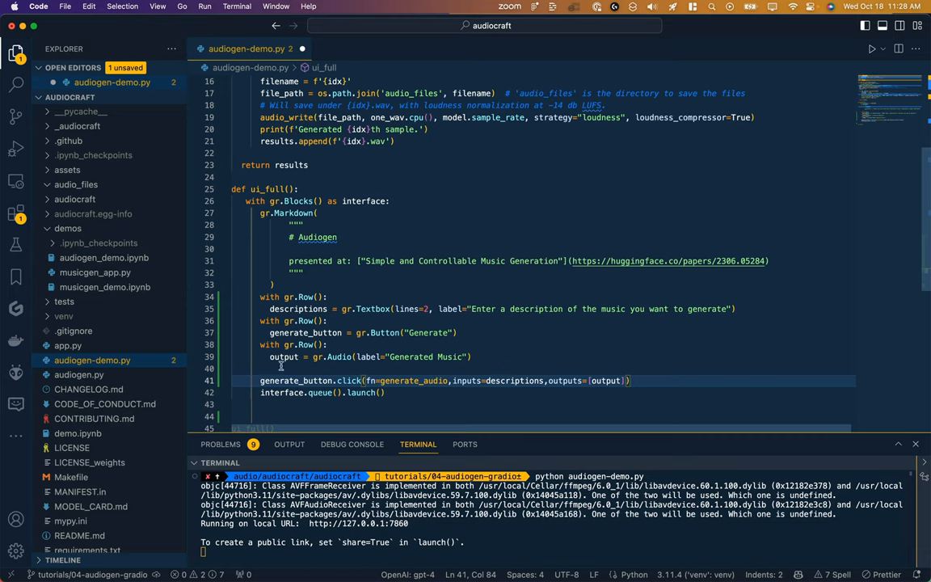
mouse_move(349, 381)
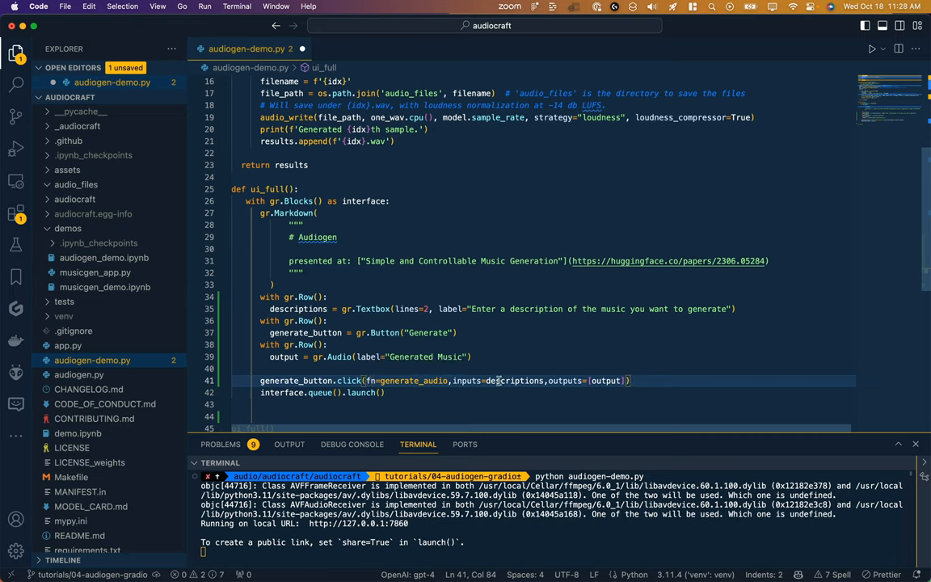
mouse_move(565, 380)
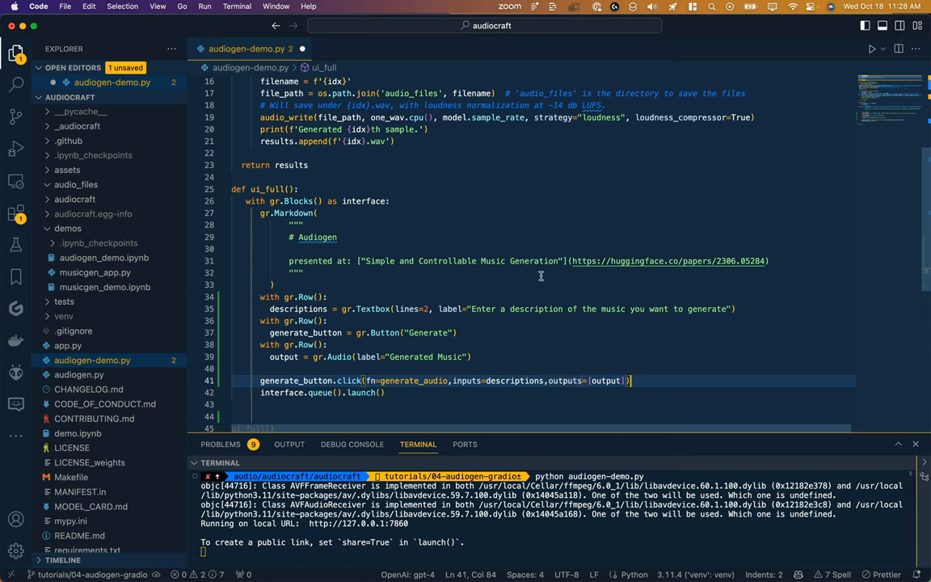
mouse_move(414, 380)
text(.wav)
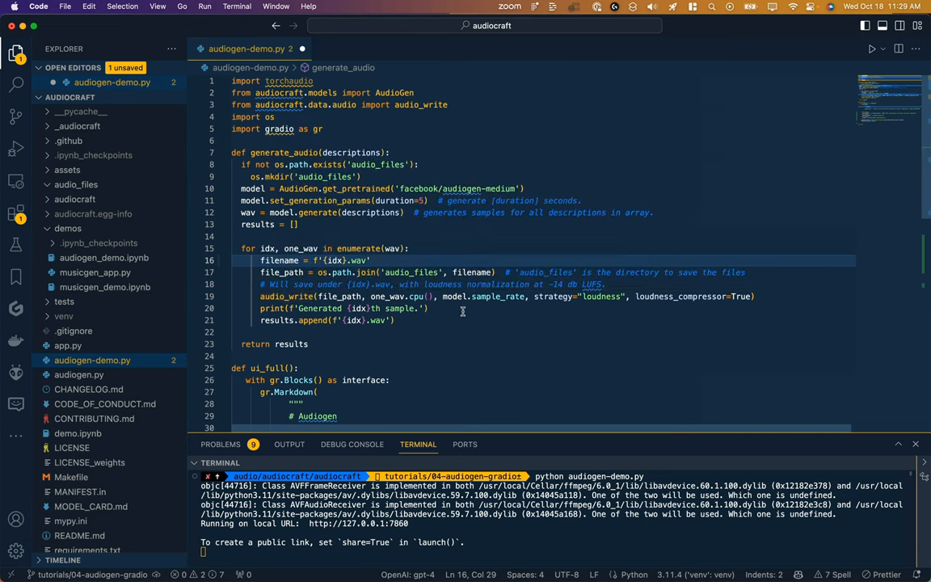
Step: Add add_suffix=False, wrap descriptions in a list, rerun the script and open its URL
text(,add_suffix=False)
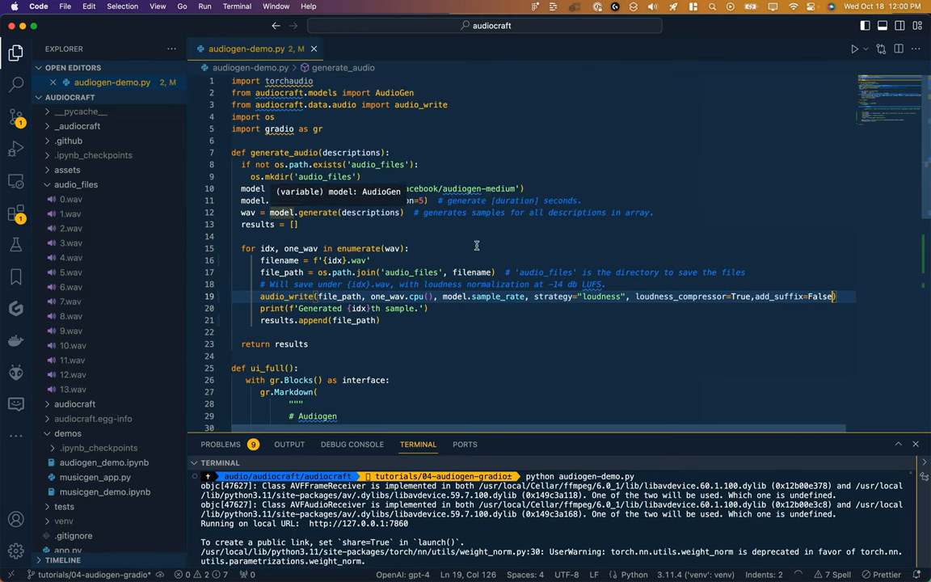
scroll(down, 3)
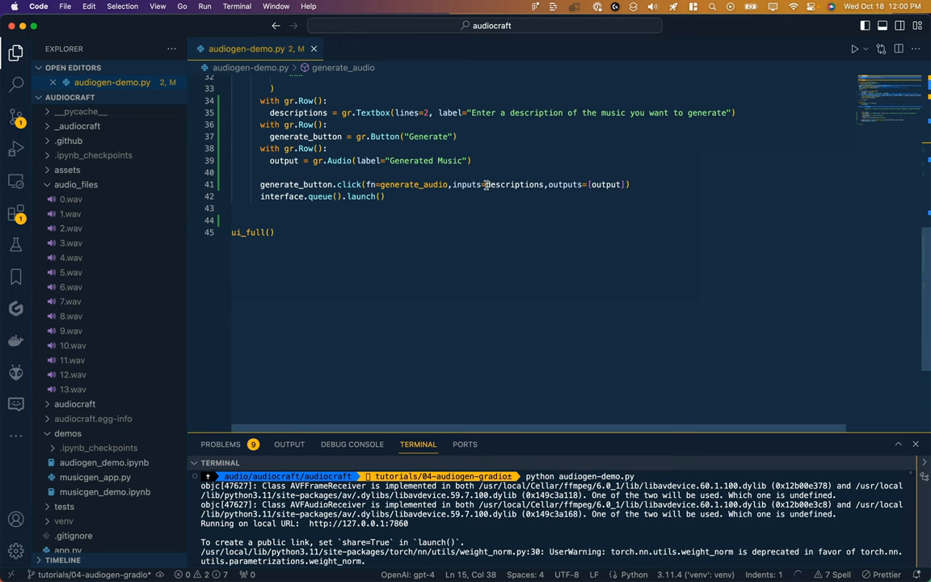
mouse_move(456, 229)
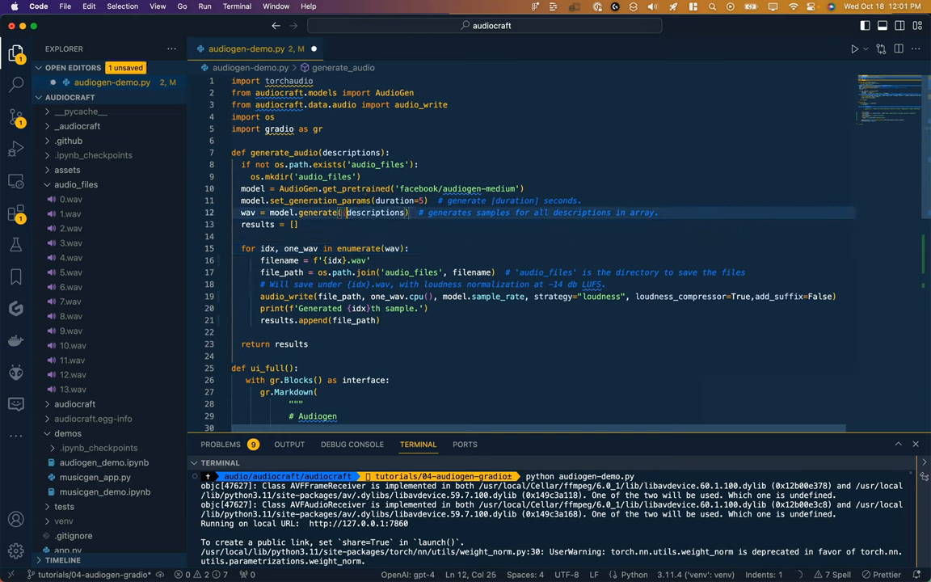
double_click(374, 212)
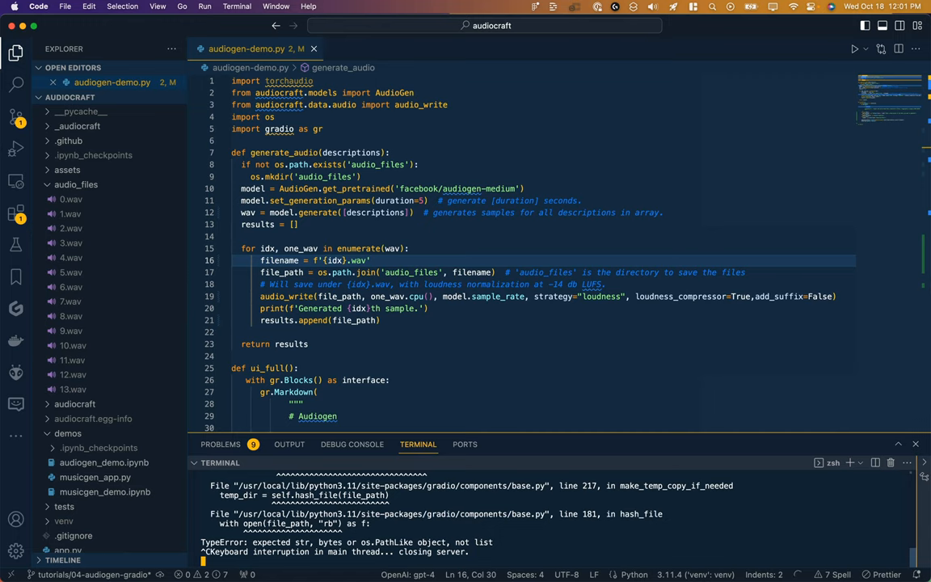
text(python audiogen-demo.py)
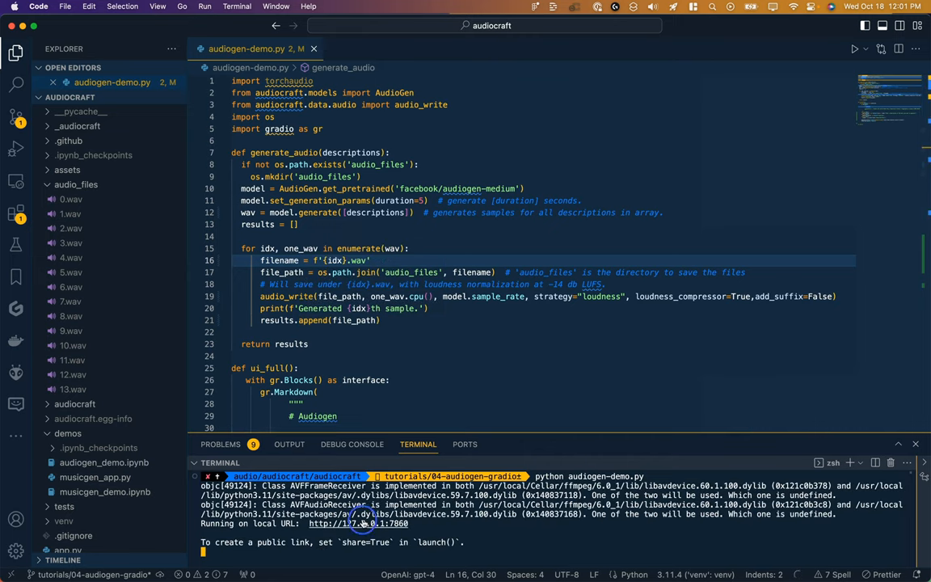
click(358, 523)
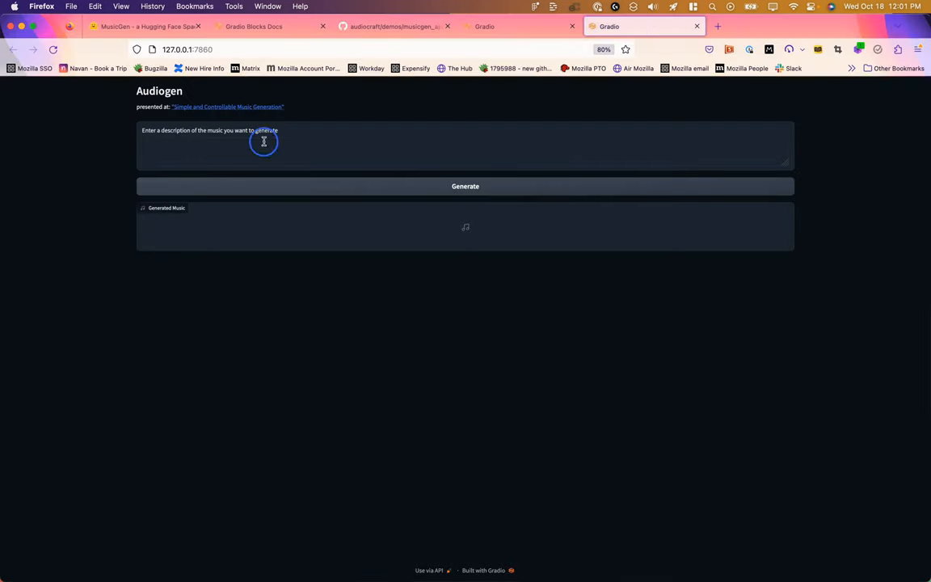
Step: Enter 'wolves howling' as the description and start generating the clip
text(wolves howling)
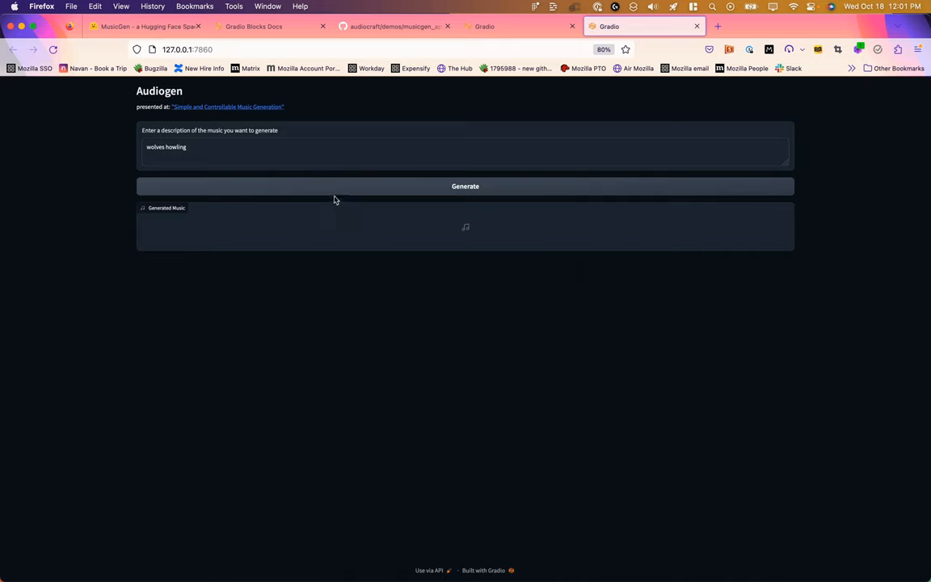
click(464, 186)
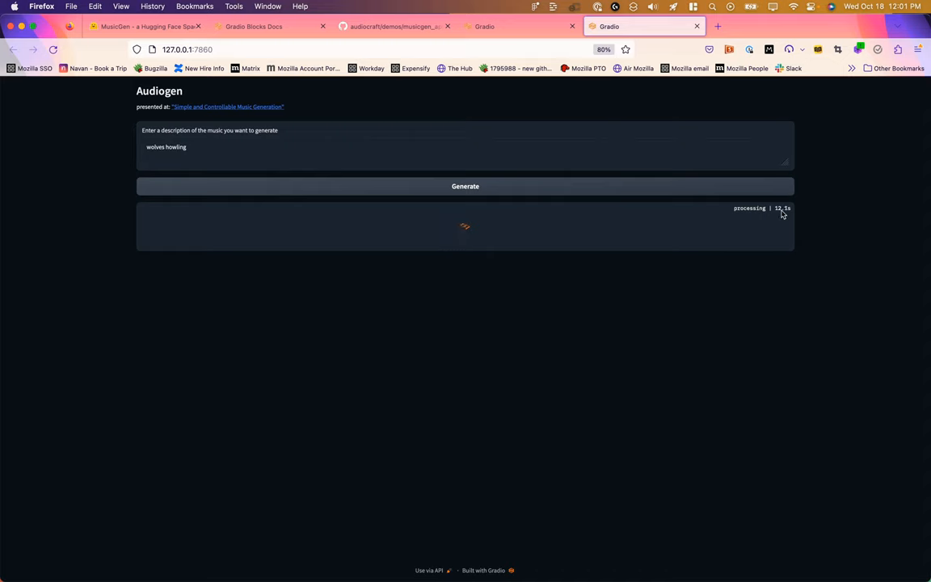
mouse_move(494, 286)
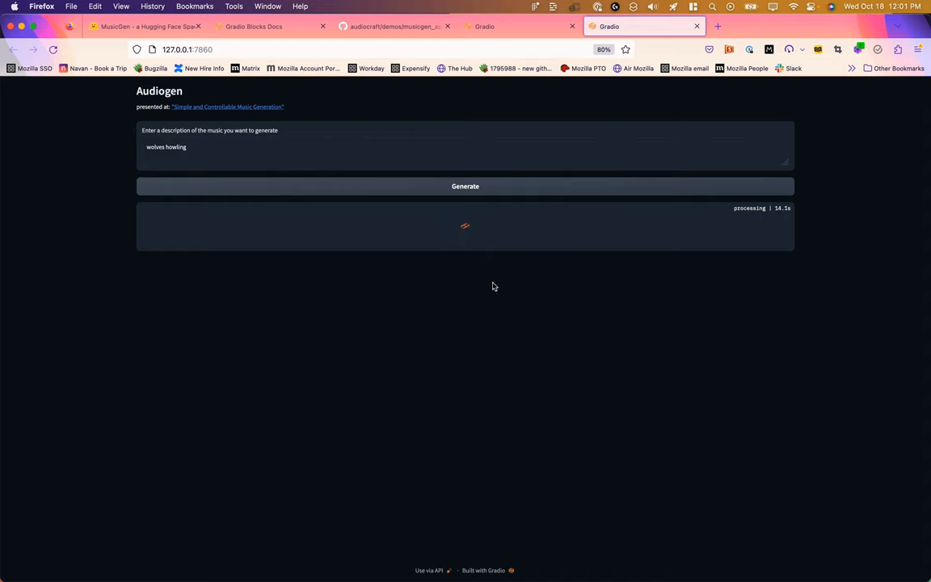
mouse_move(403, 300)
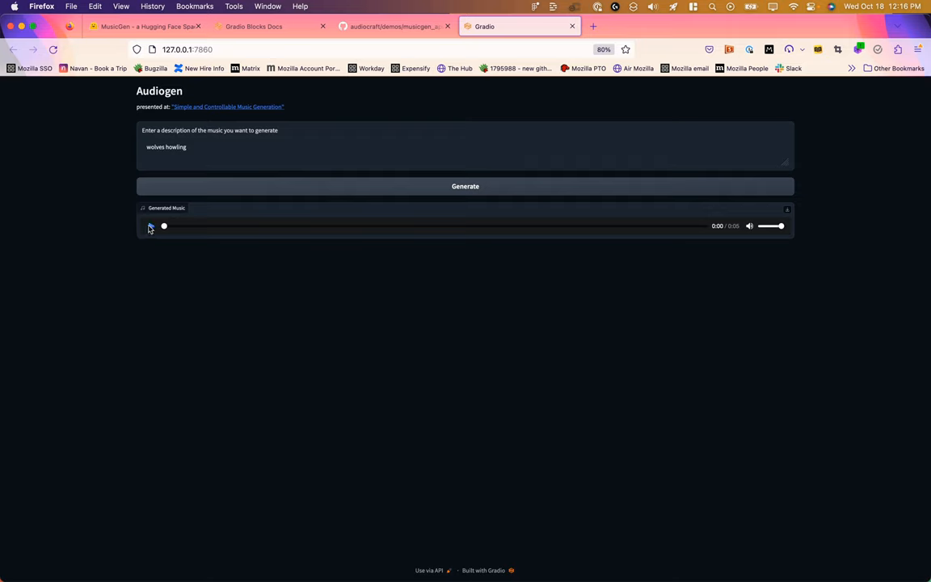
Step: Play the five-second 'wolves howling' clip in the Generated Music audio player
click(150, 226)
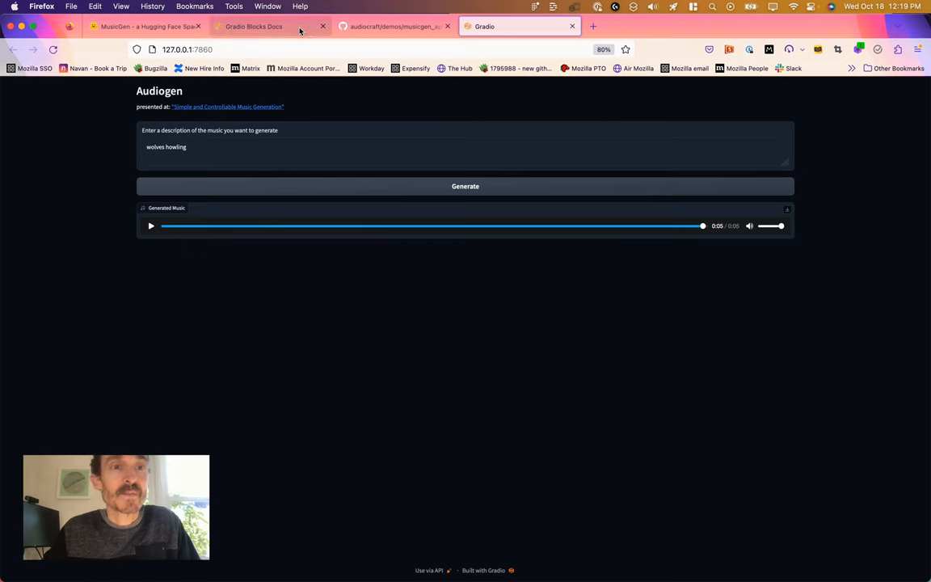
click(254, 26)
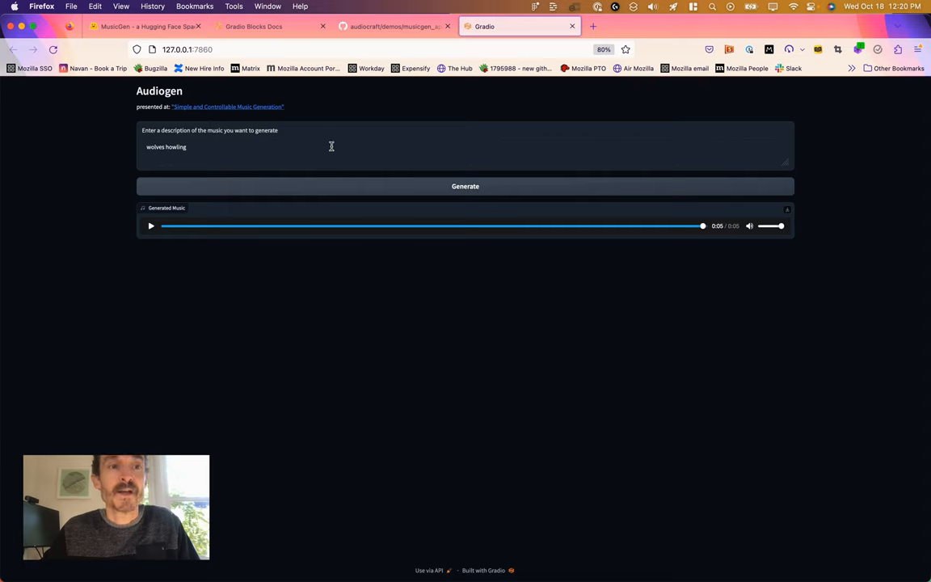
mouse_move(332, 112)
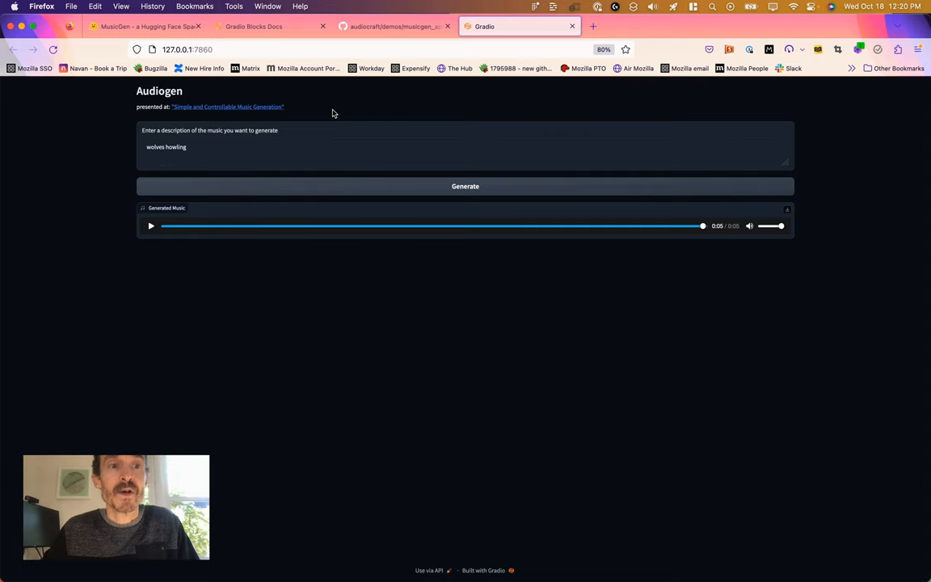
mouse_move(357, 103)
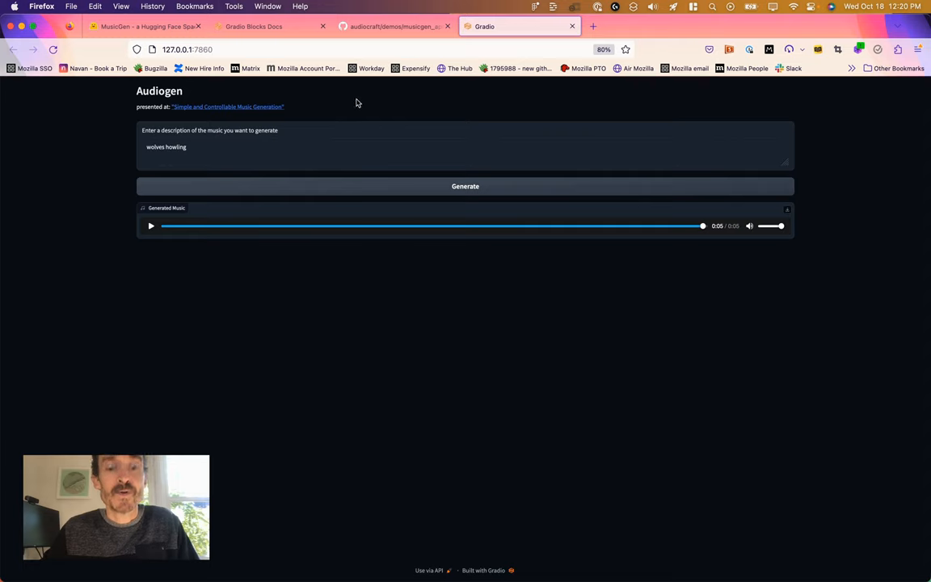
mouse_move(476, 116)
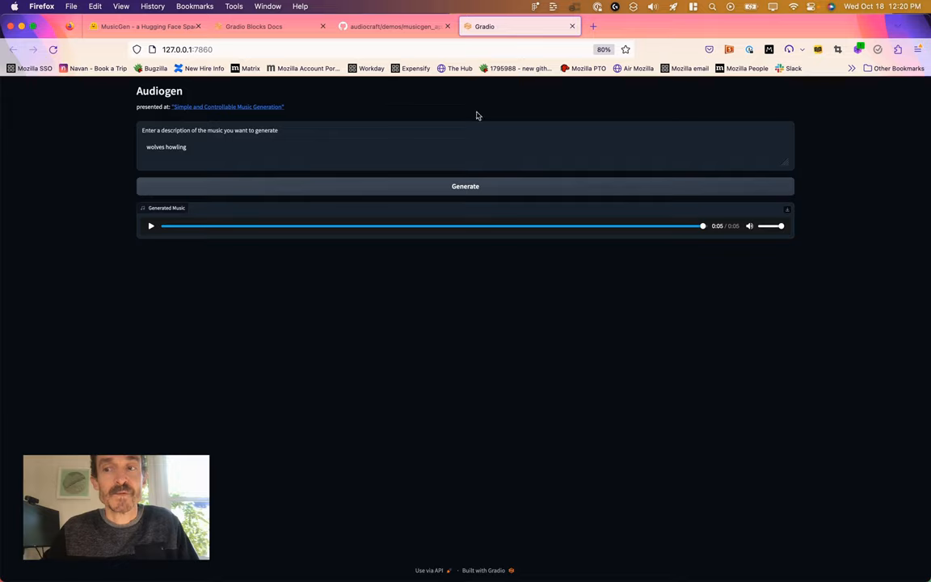